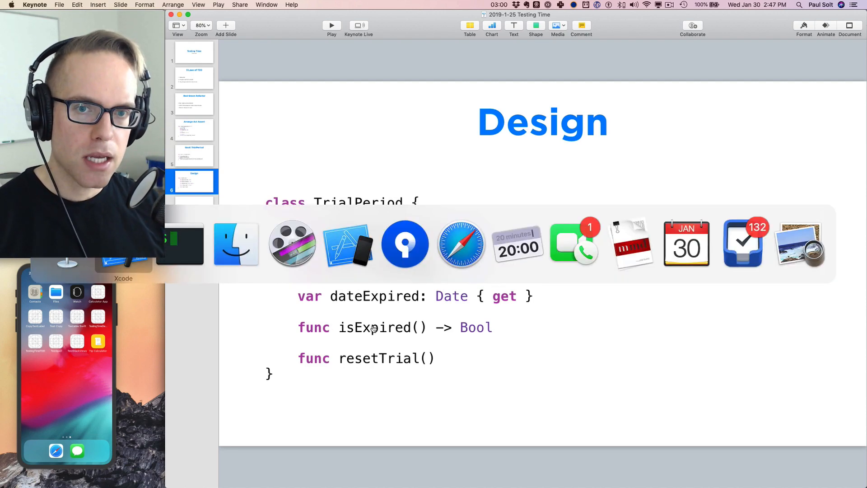
# - Switch from the slides to Xcode and scroll TrialPeriodTests.swift to the TrialPeriod class
pyautogui.click(348, 244)
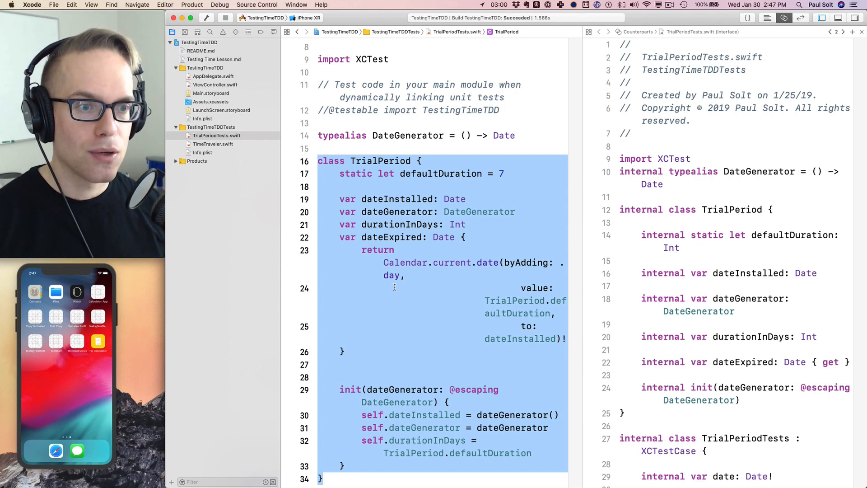
pyautogui.scroll(-3)
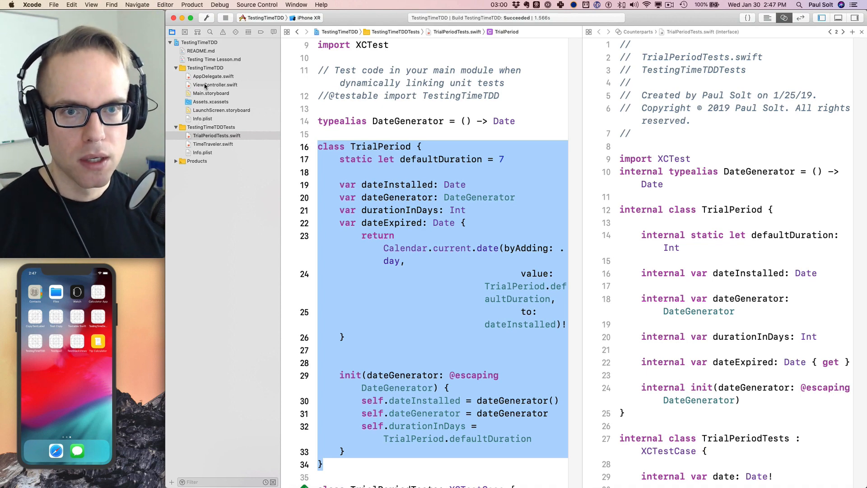
# - Create TrialPeriod.swift in the TestingTimeTDD group, targeting both app and tests
pyautogui.click(216, 84)
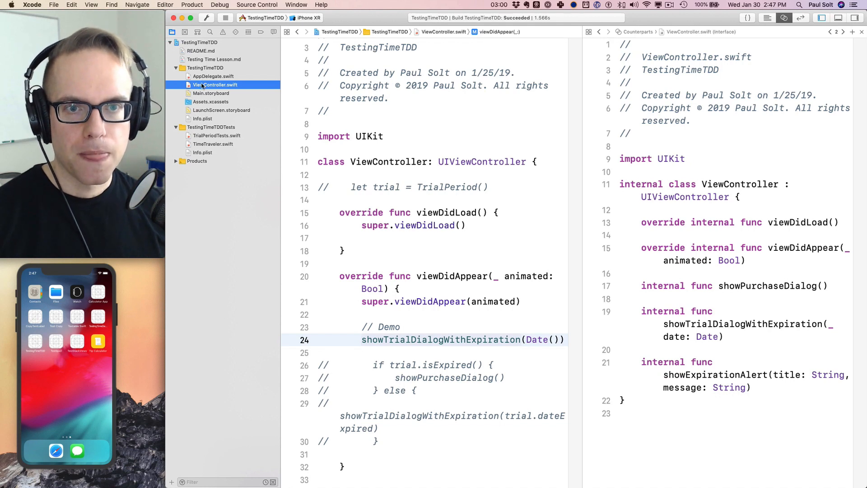
pyautogui.click(205, 68)
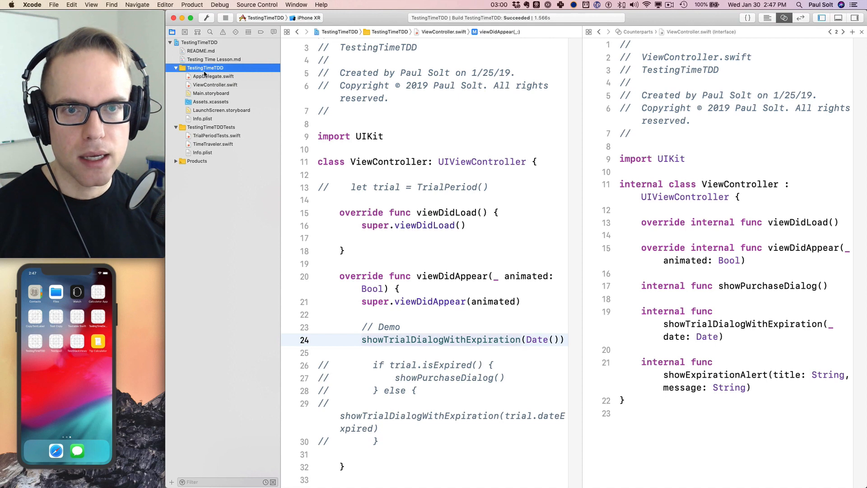
pyautogui.rightClick(205, 68)
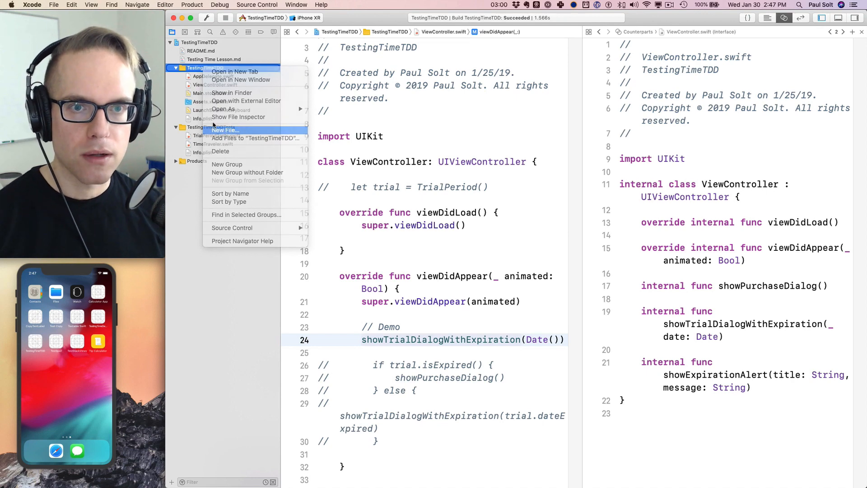
pyautogui.click(225, 129)
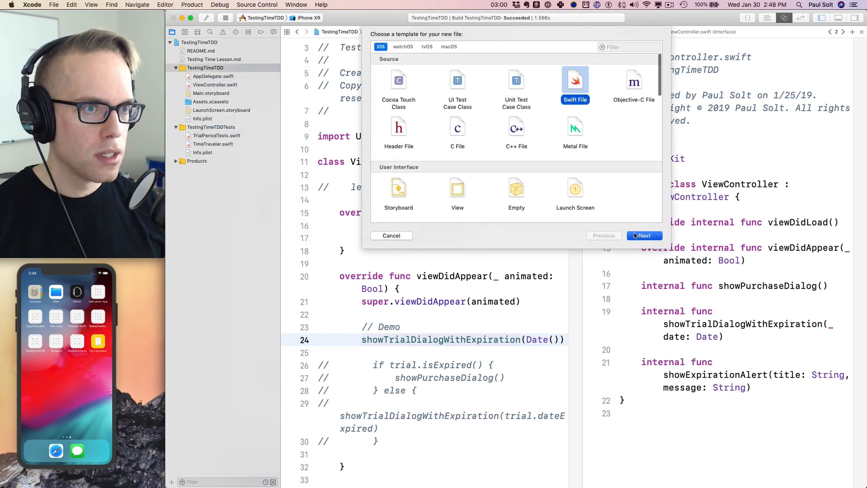
pyautogui.click(644, 236)
pyautogui.write('TrialPeriod.swift')
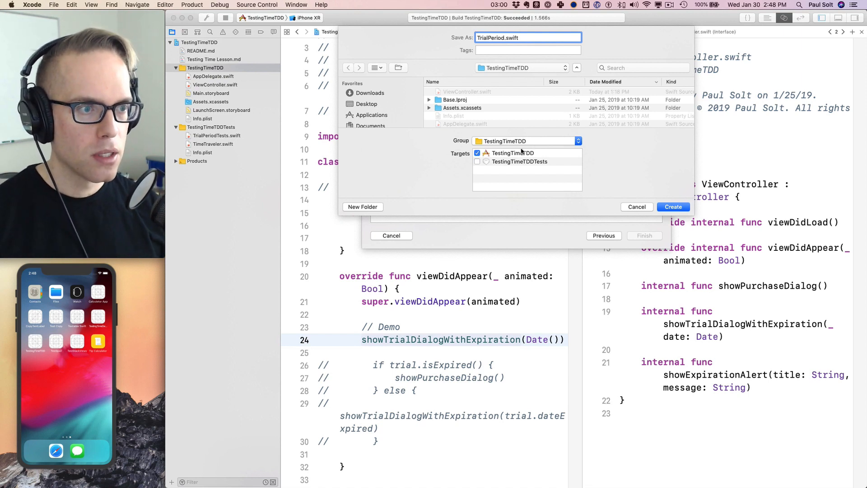
pyautogui.moveTo(486, 155)
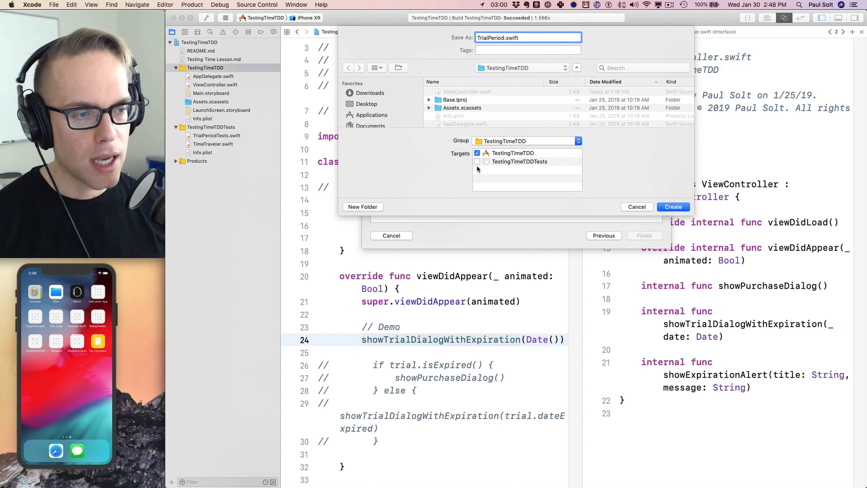
pyautogui.click(477, 161)
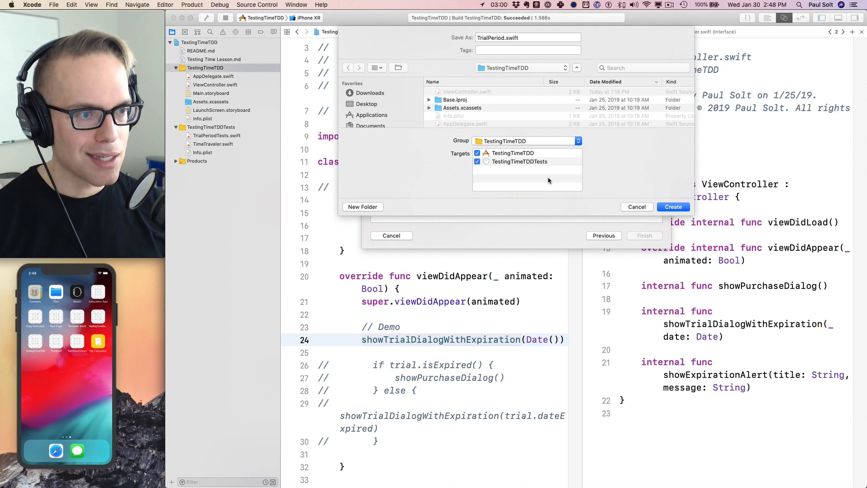
pyautogui.click(477, 162)
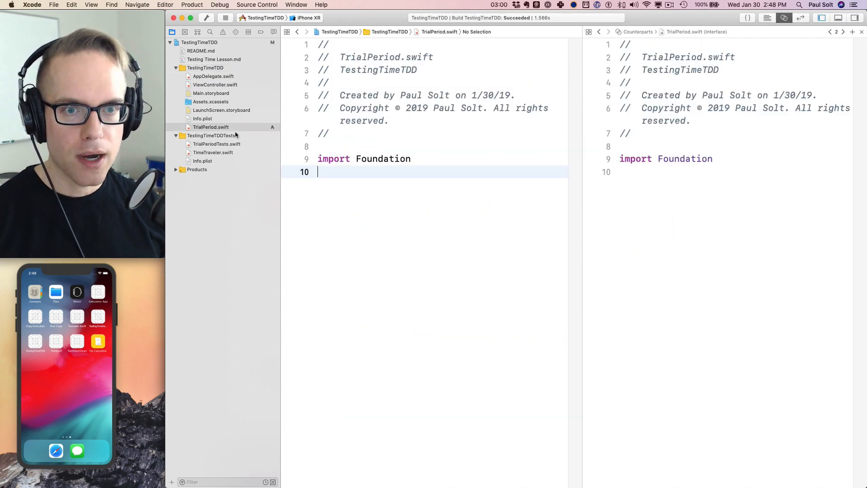
# - Cut the DateGenerator typealias and TrialPeriod class into TrialPeriod.swift and build
pyautogui.click(213, 152)
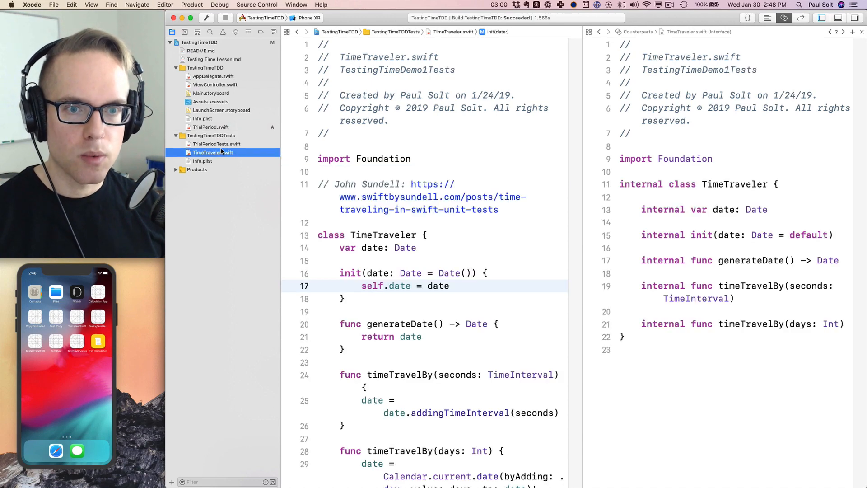
pyautogui.click(217, 144)
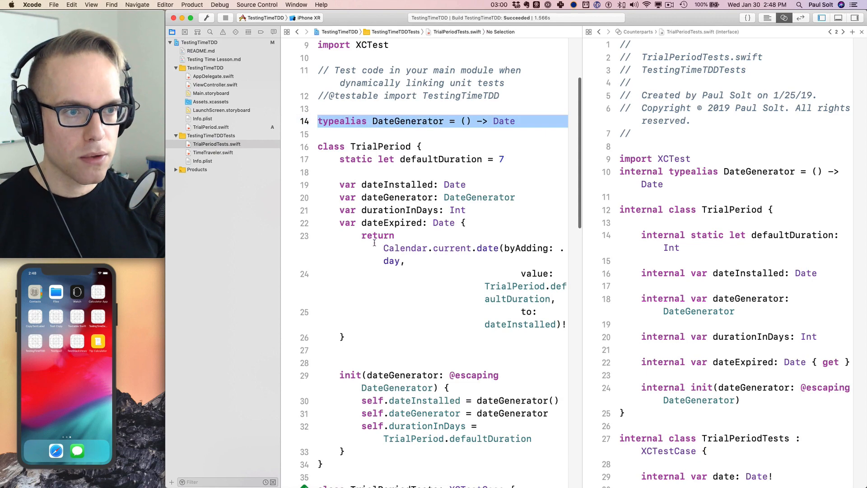
pyautogui.scroll(-3)
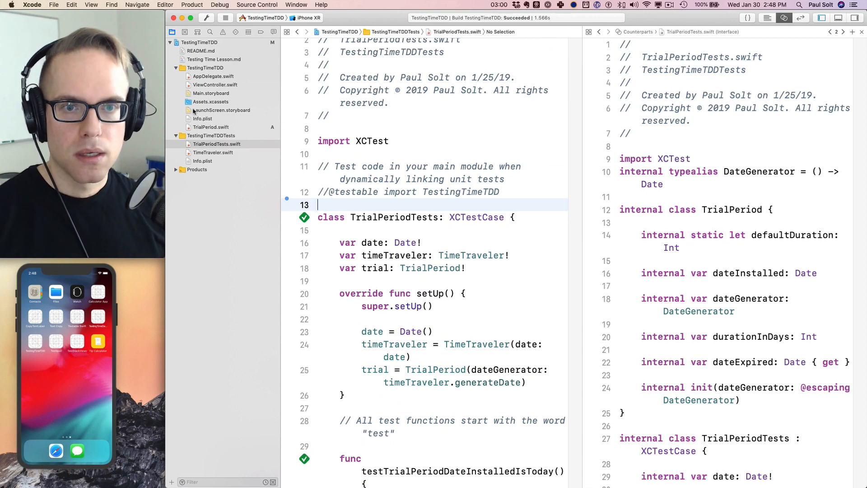
pyautogui.click(210, 127)
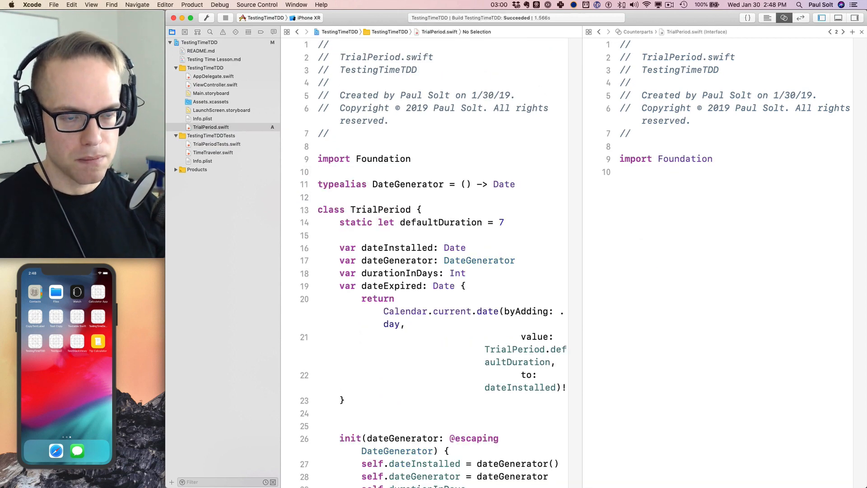
pyautogui.scroll(-3)
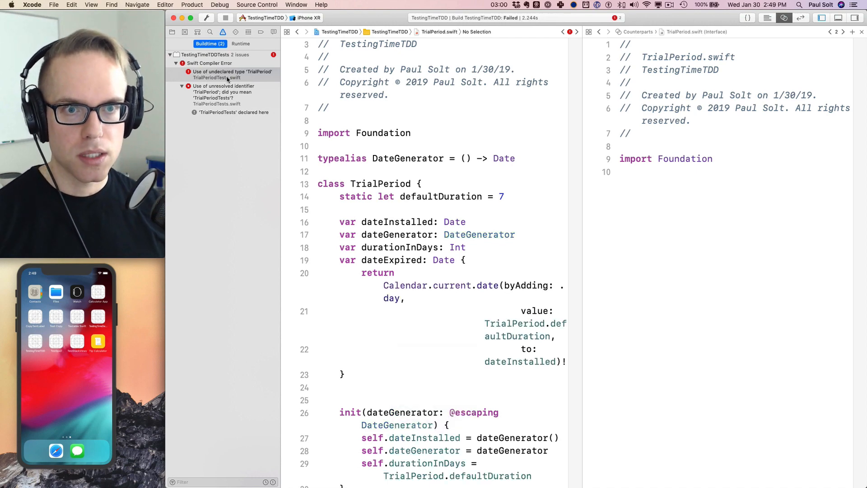
# - Review the undeclared TrialPeriod error, close the assistant editor, and select TrialPeriod.swift
pyautogui.click(233, 75)
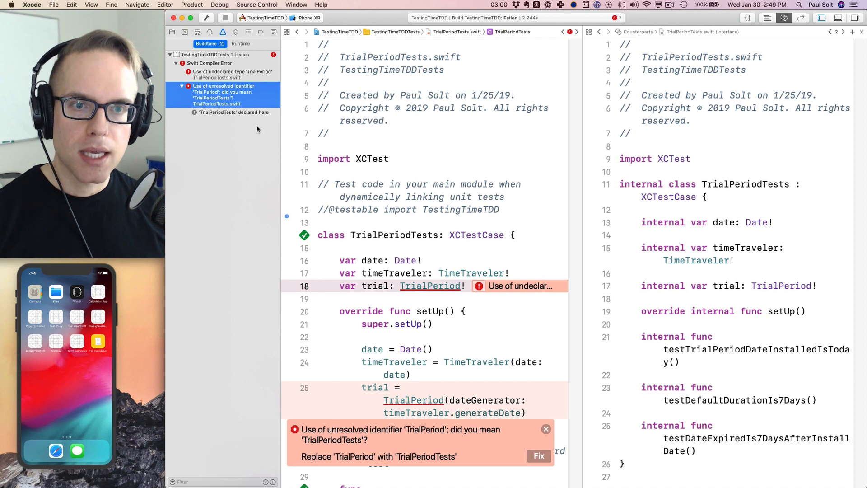
pyautogui.click(210, 63)
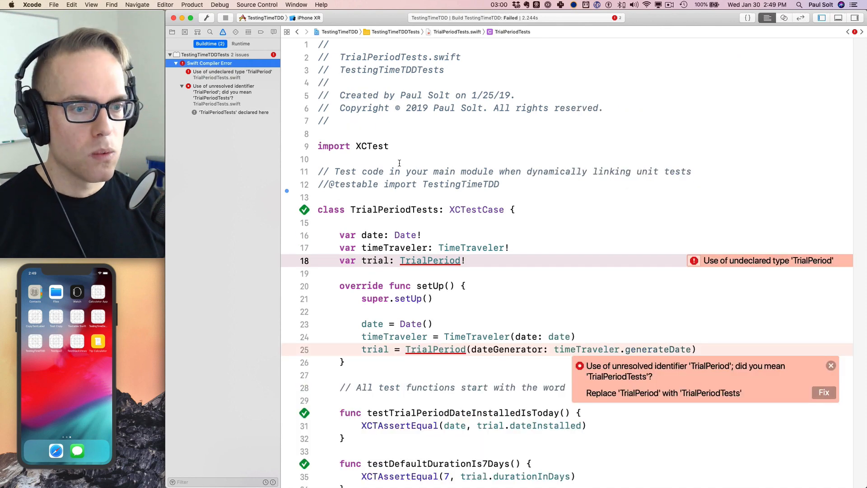
pyautogui.moveTo(330, 182)
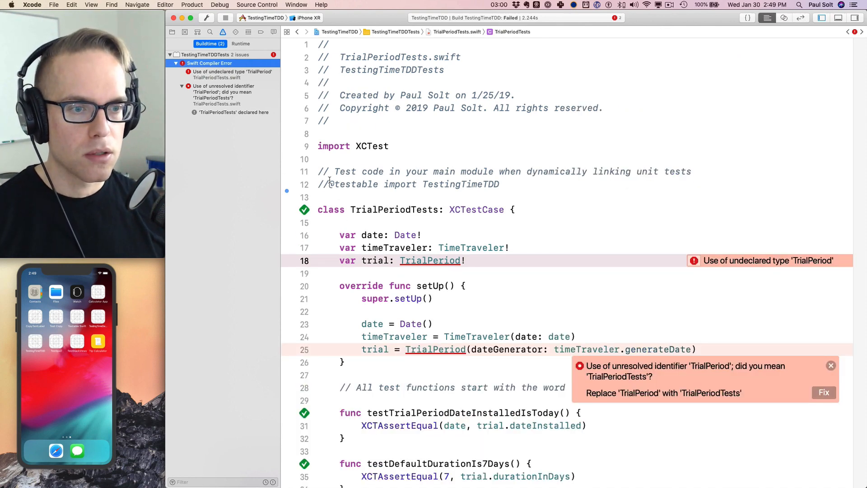
pyautogui.click(170, 32)
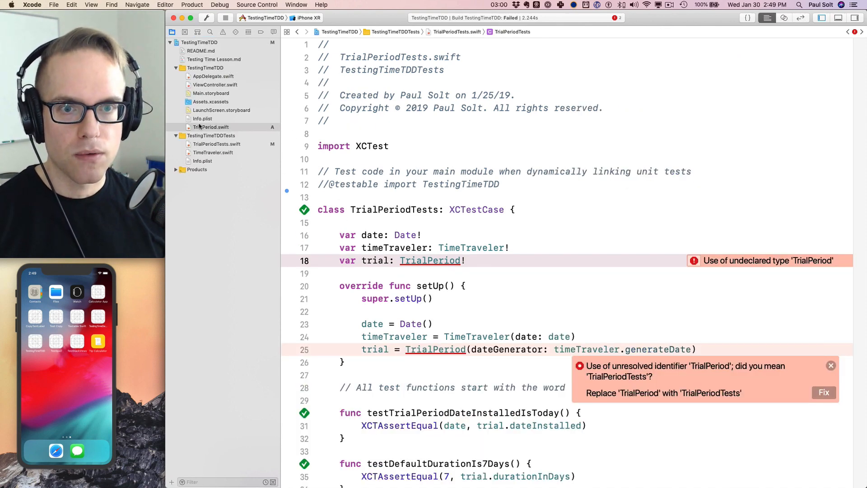
pyautogui.click(211, 127)
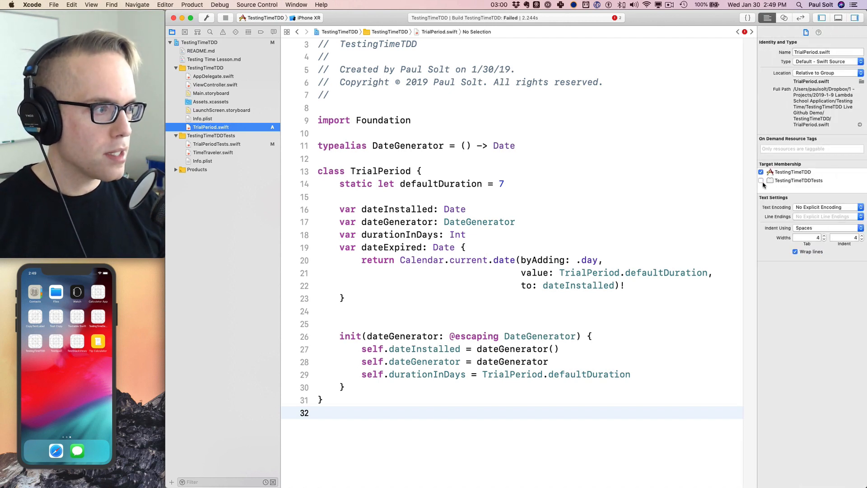
# - Tick TestingTimeTDDTests under TrialPeriod.swift's Target Membership
pyautogui.click(760, 180)
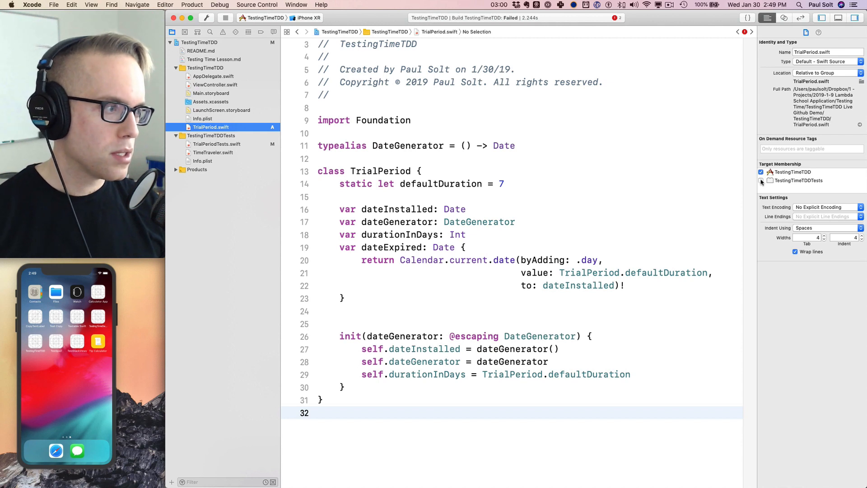
pyautogui.click(761, 181)
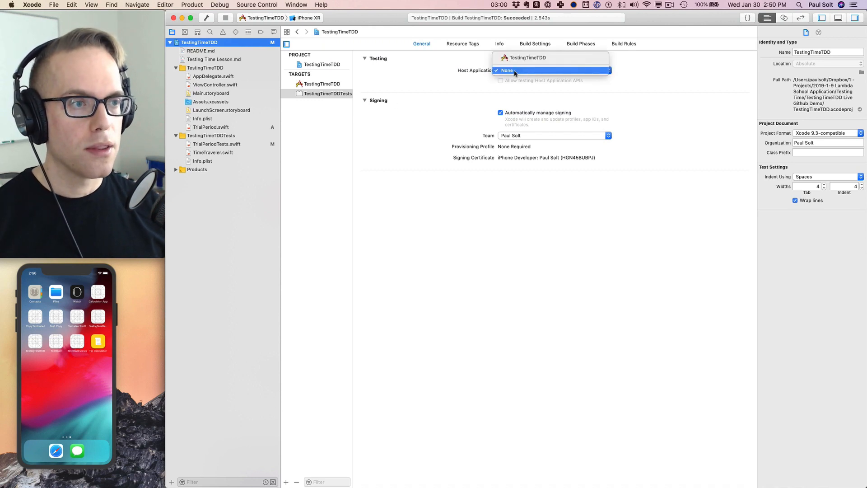
# - Keep Host Application None, browse 'test' target templates, then cancel without adding one
pyautogui.click(506, 70)
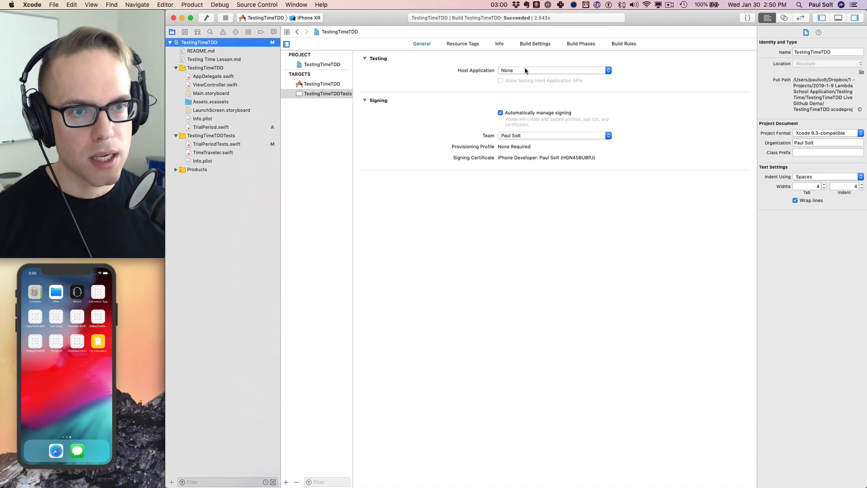
pyautogui.click(324, 94)
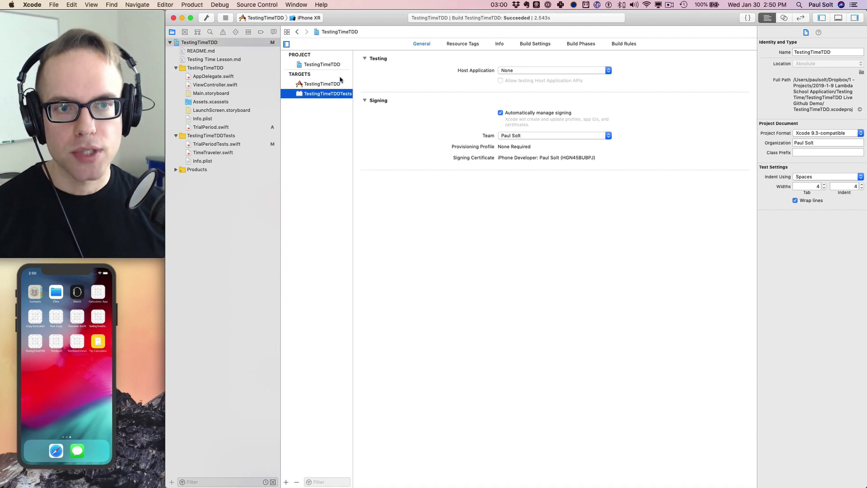
pyautogui.moveTo(368, 382)
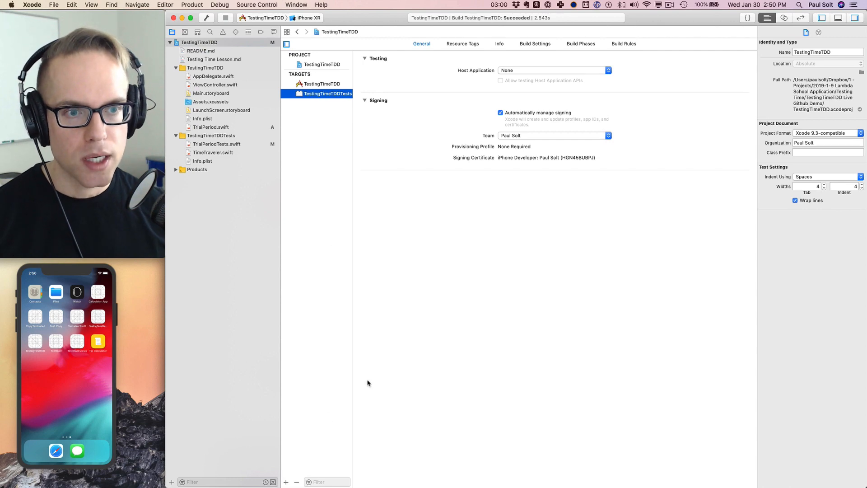
pyautogui.click(286, 482)
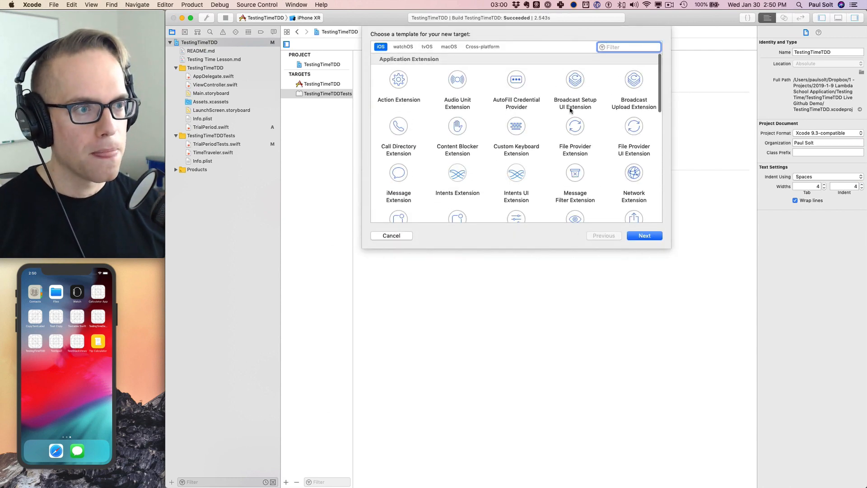
pyautogui.write('test')
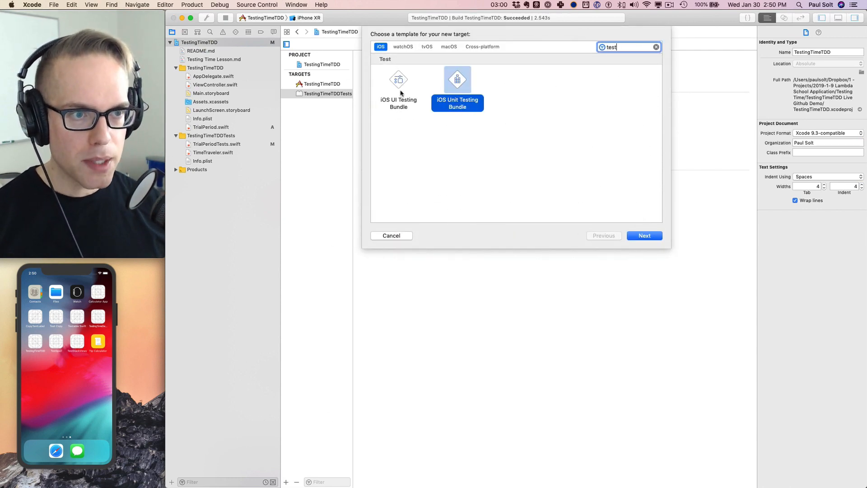
pyautogui.click(392, 236)
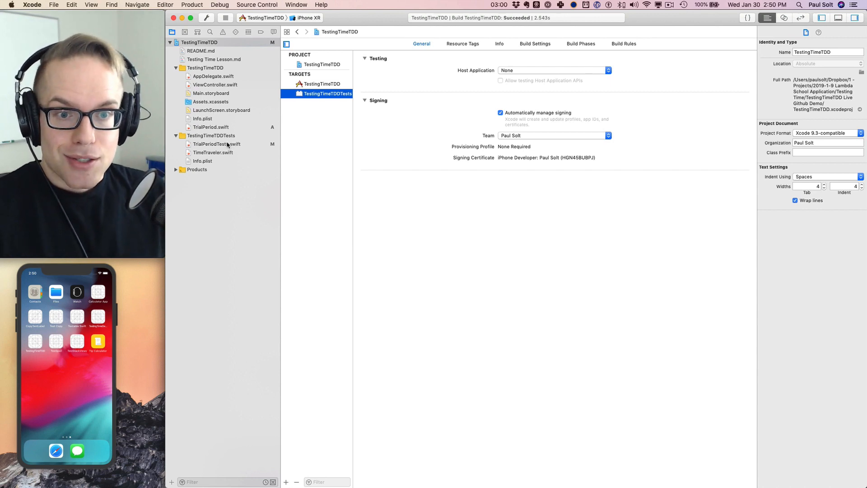
# - Begin a testTrialPeriodNotExpiredOnStart() function below the last test in TrialPeriodTests.swift
pyautogui.click(216, 144)
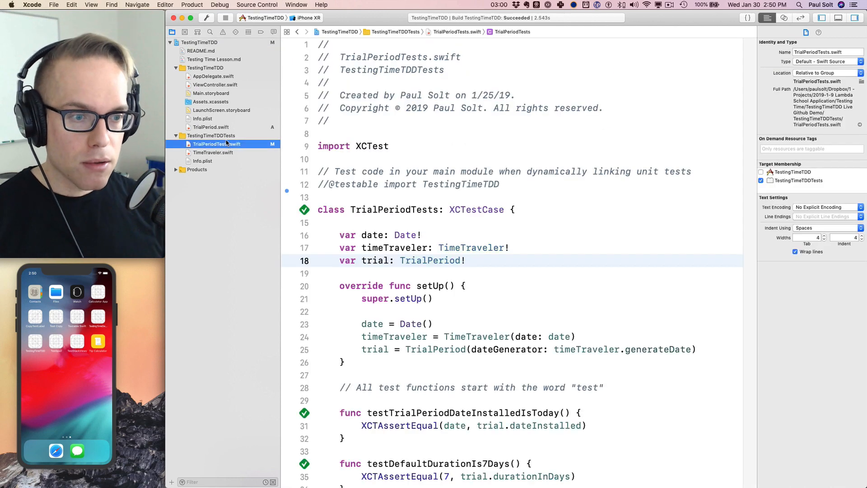
pyautogui.scroll(-3)
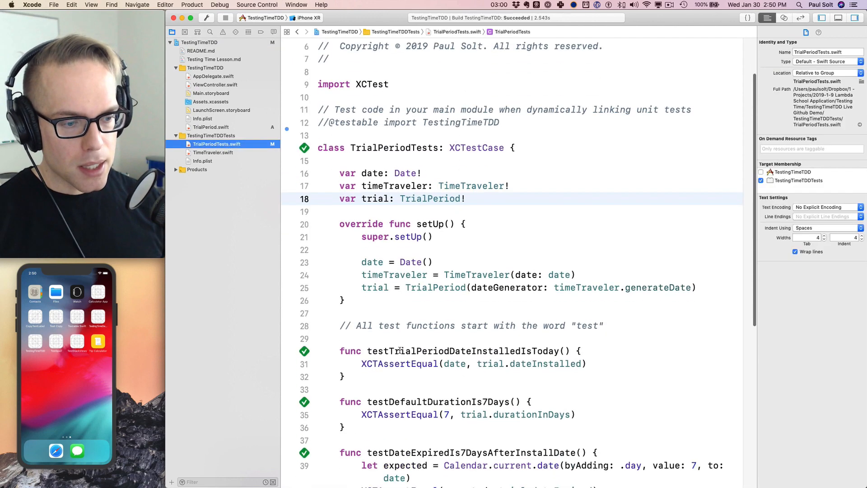
pyautogui.scroll(-3)
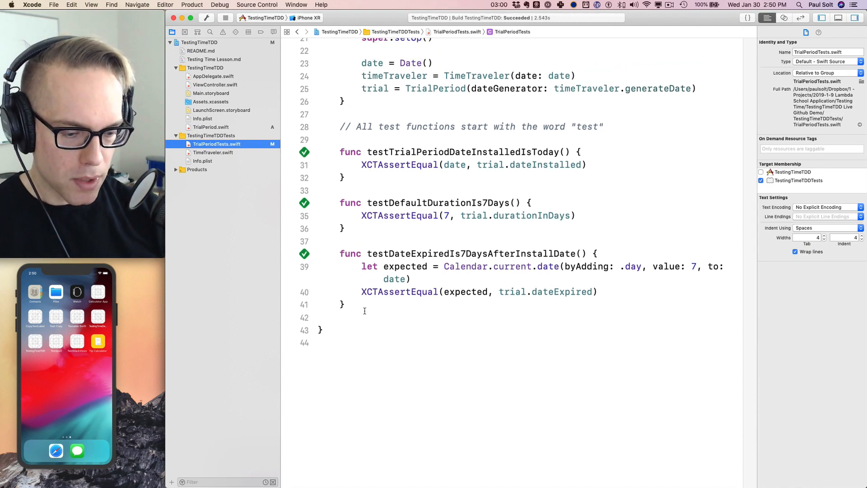
pyautogui.click(364, 304)
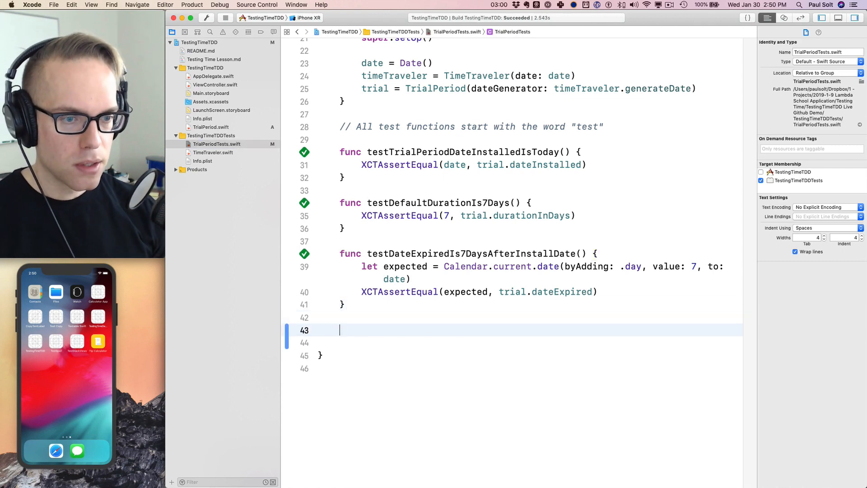
pyautogui.write('func testN')
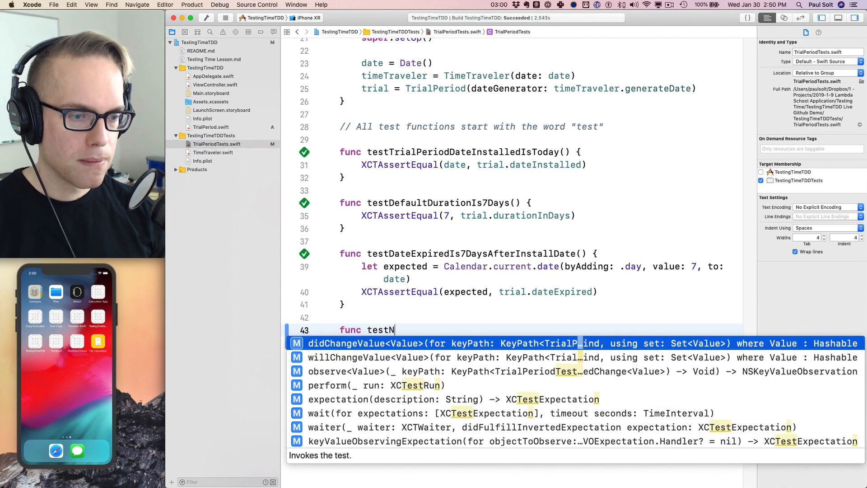
pyautogui.write('otExpiredOnStar')
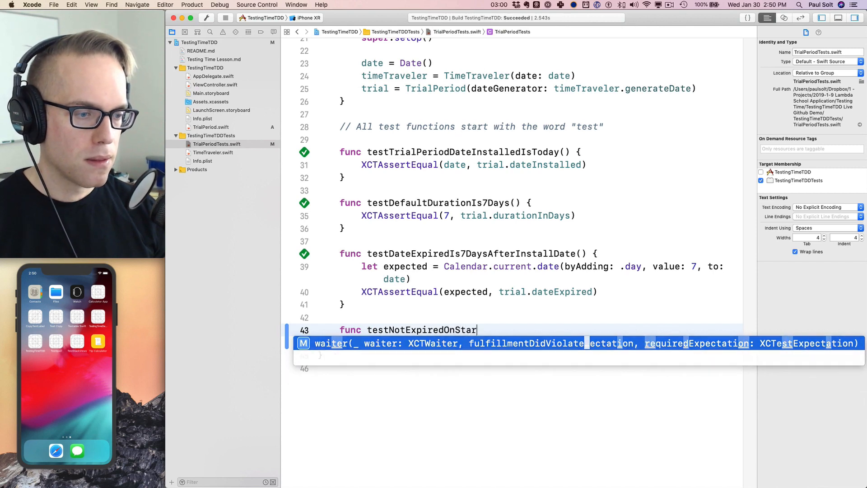
pyautogui.write('() {')
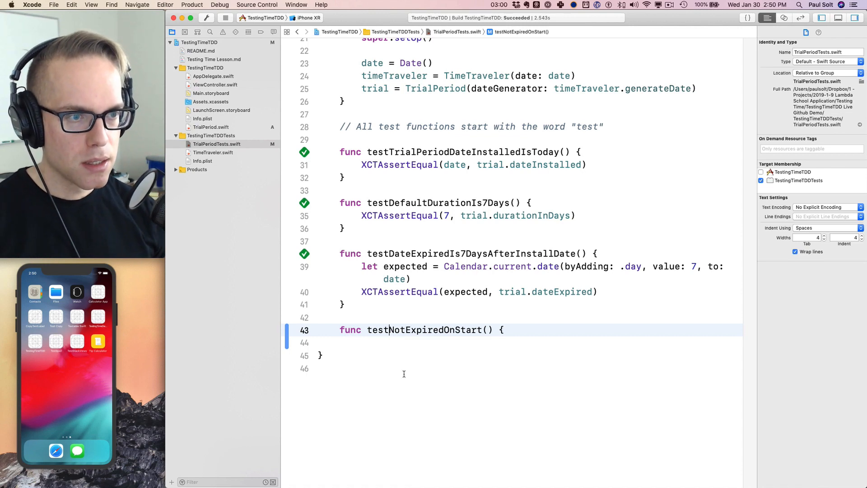
pyautogui.write('TrialPeriod')
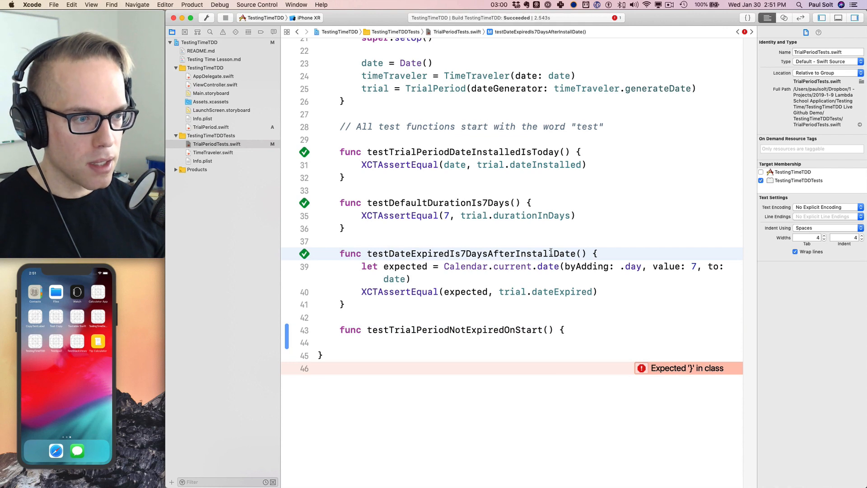
# - Insert 'TrialPeriod' into testDateExpiredIs7DaysAfterInstallDate and testDefaultDurationIs7Days names
pyautogui.doubleClick(470, 254)
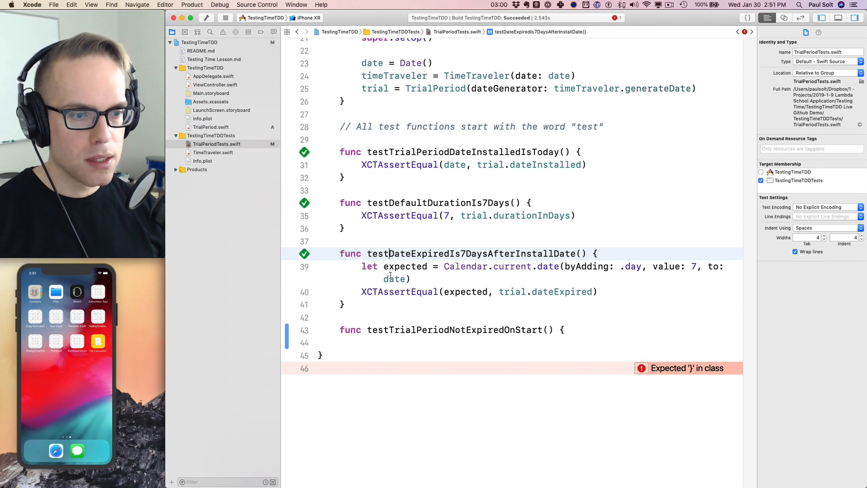
pyautogui.write('TrialPeriod')
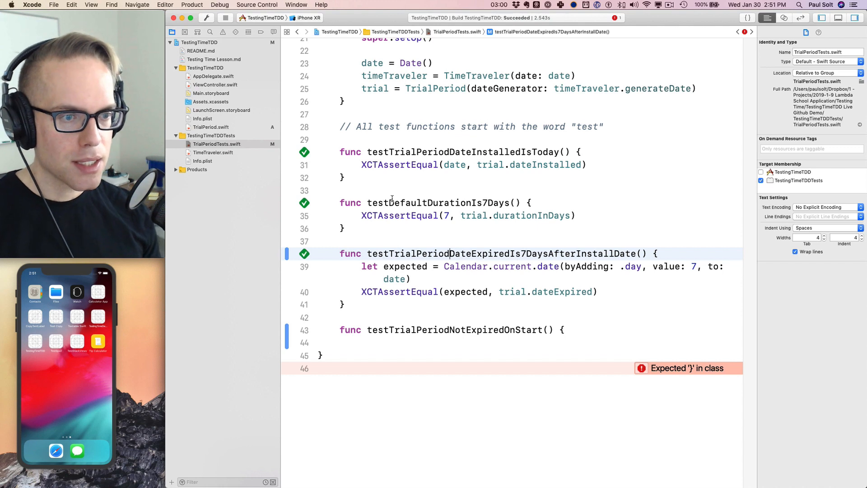
pyautogui.click(394, 203)
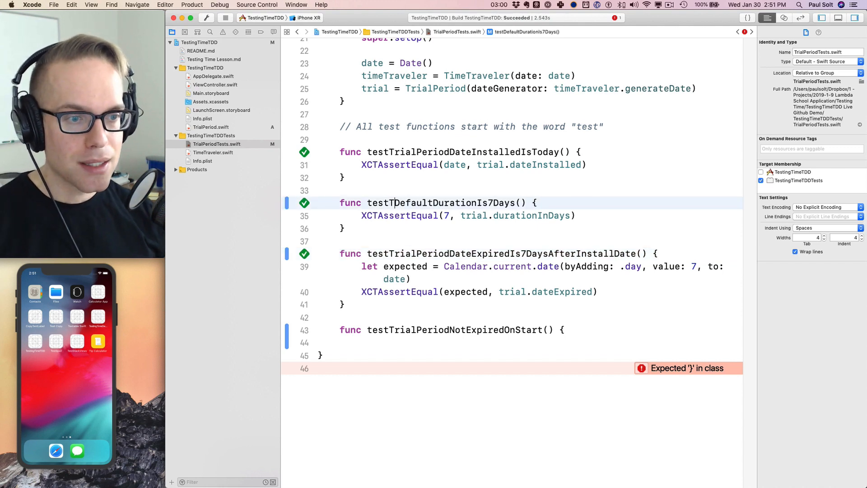
pyautogui.write('TrialPeriod')
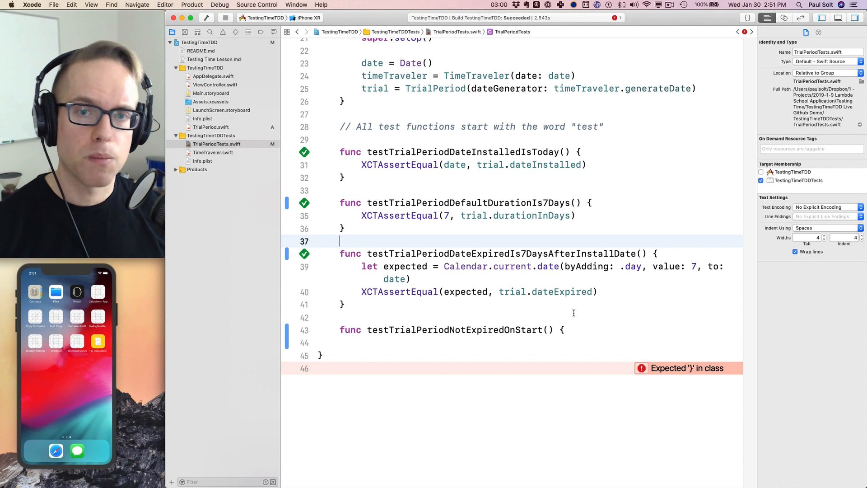
pyautogui.click(511, 203)
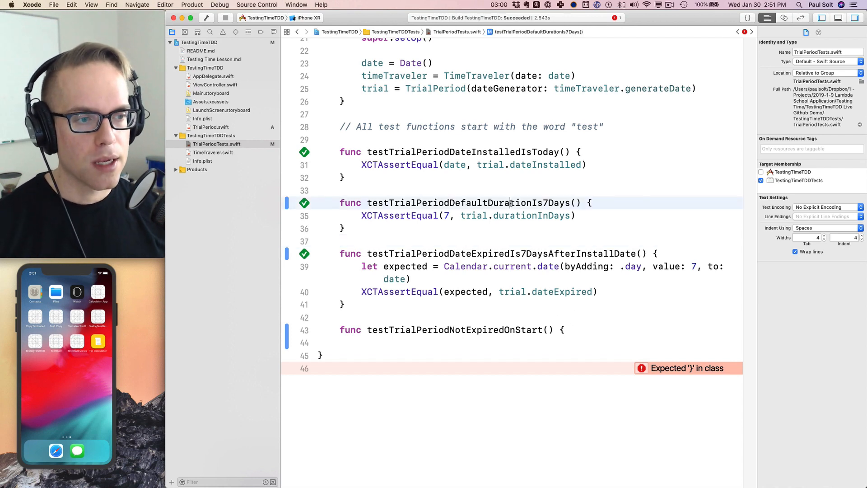
pyautogui.doubleClick(469, 203)
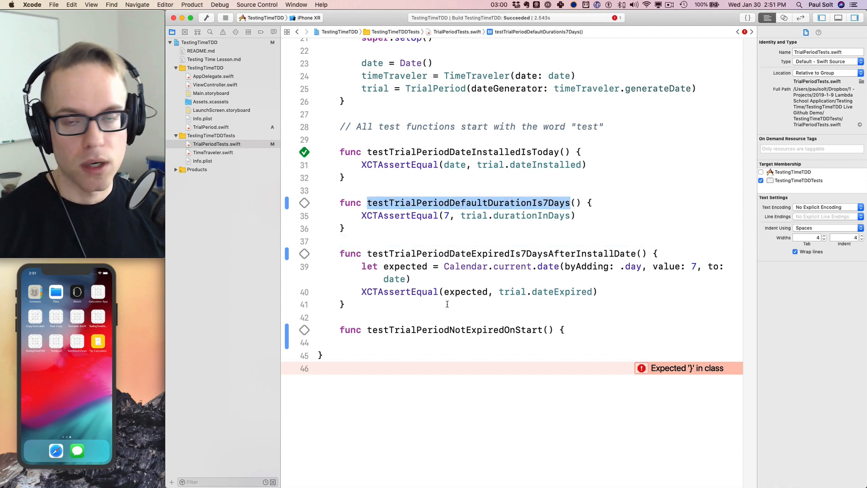
pyautogui.click(379, 343)
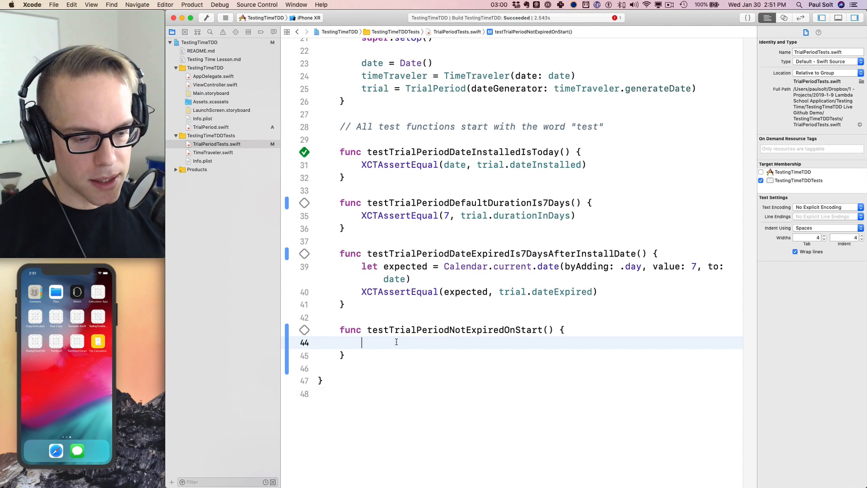
# - Add XCTAssertFalse(trial.isExpired()) to the new test and build to see the error
pyautogui.write('XCT')
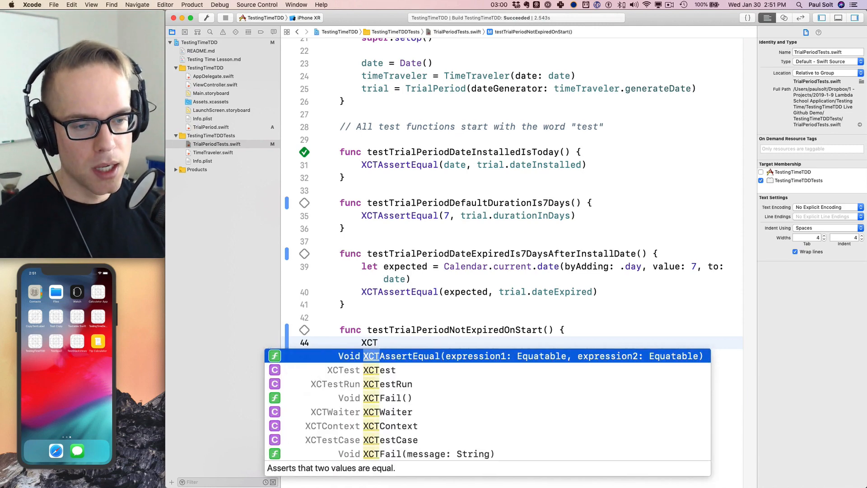
pyautogui.write('Ass')
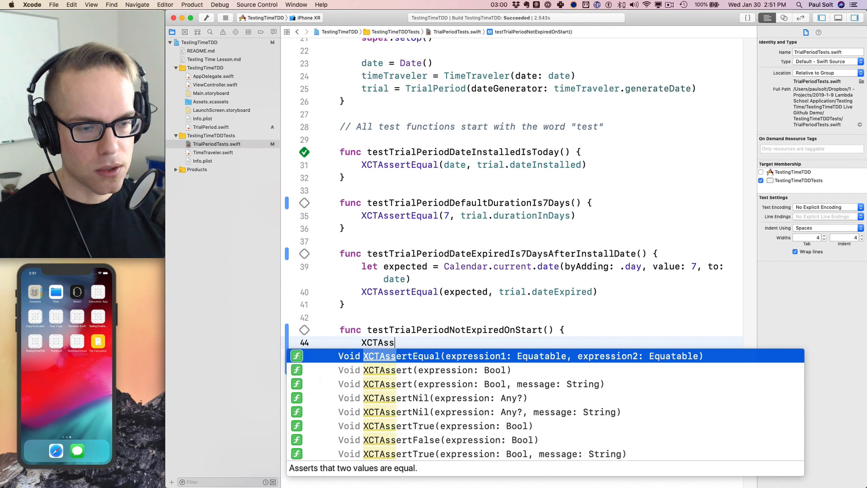
pyautogui.write('ertFalse(expression: Bool')
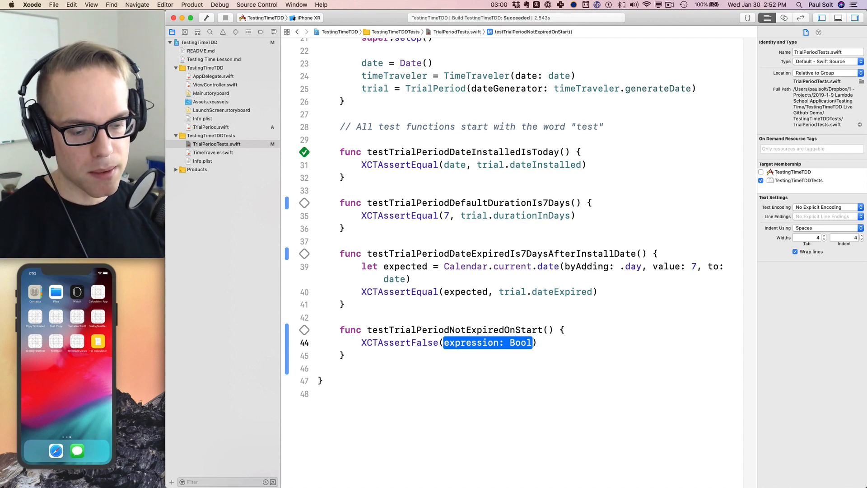
pyautogui.write('trial')
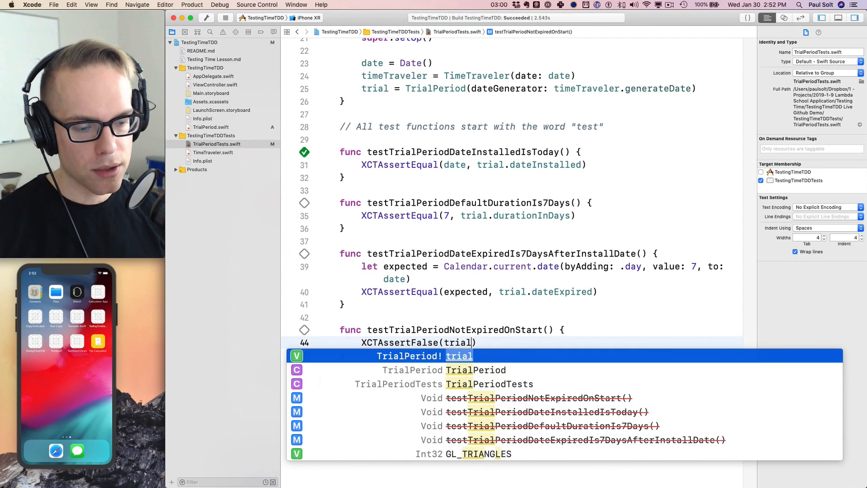
pyautogui.write('.isExpired()')
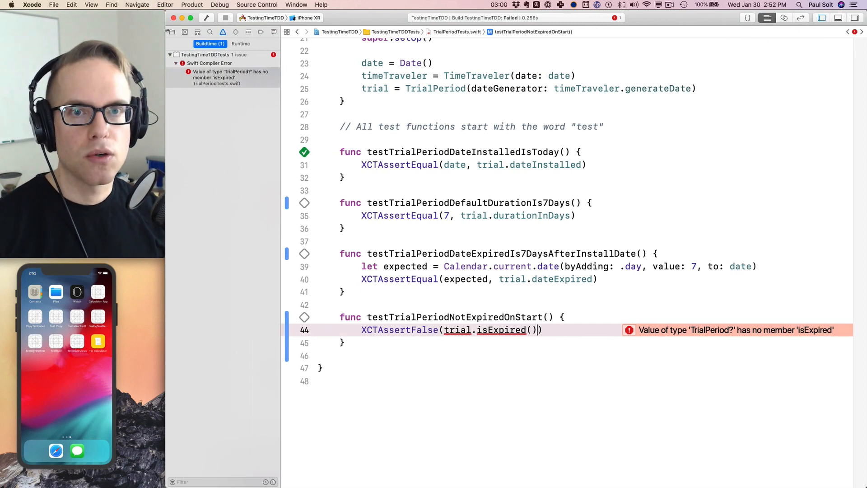
# - Open TrialPeriod.swift in the assistant editor, check the build issue, and hide the navigator
pyautogui.click(171, 32)
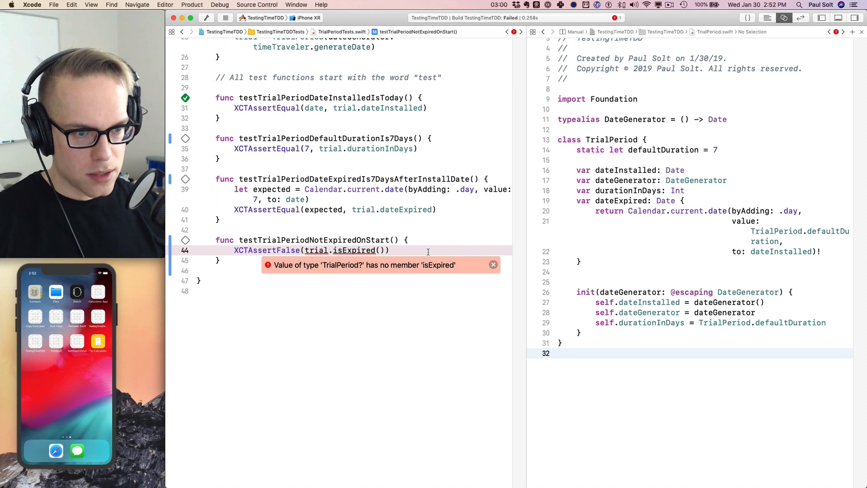
pyautogui.click(201, 31)
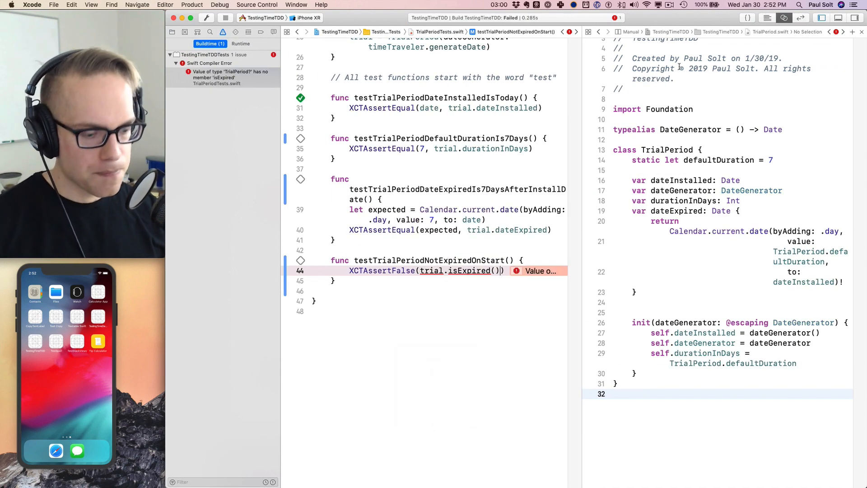
pyautogui.click(851, 20)
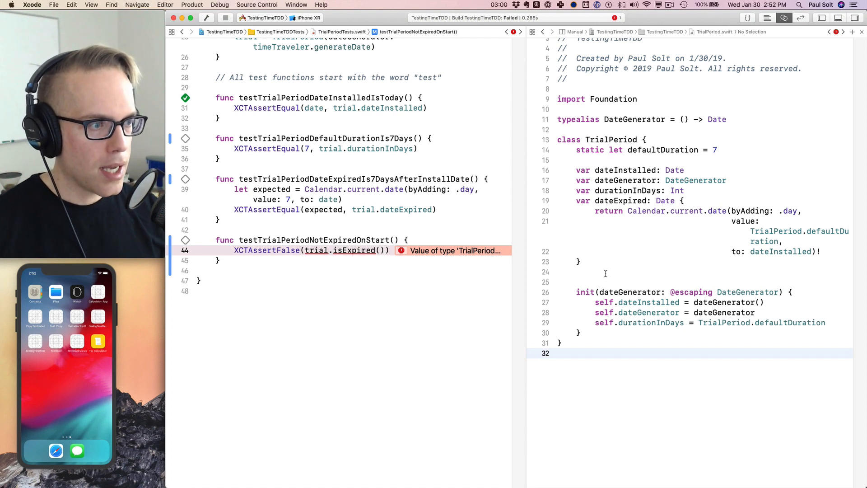
# - Add an isExpired() -> Bool method to TrialPeriod that returns true
pyautogui.click(591, 282)
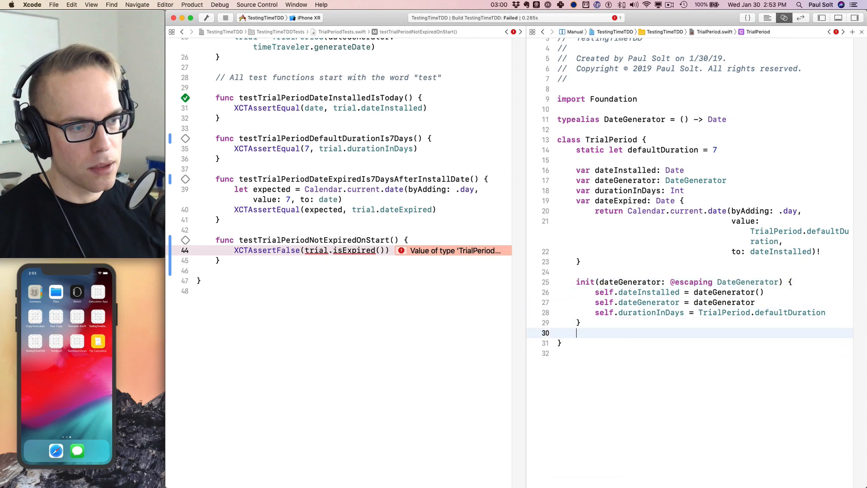
pyautogui.write('func')
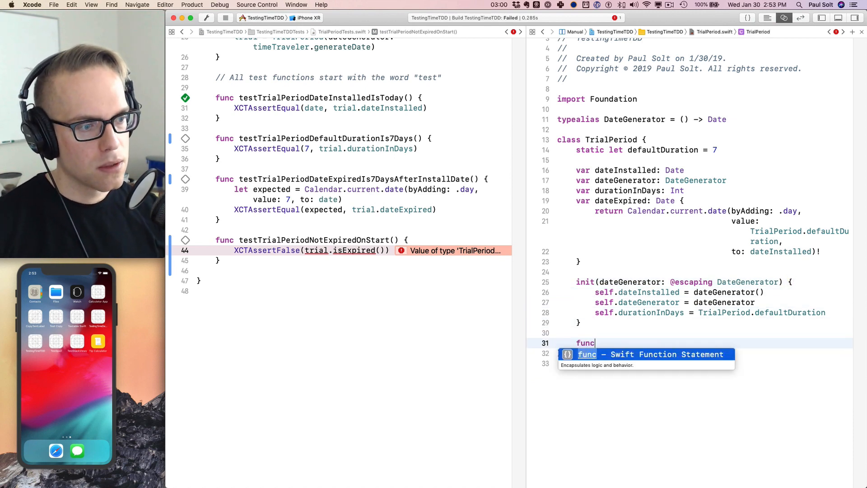
pyautogui.write('isExpired()')
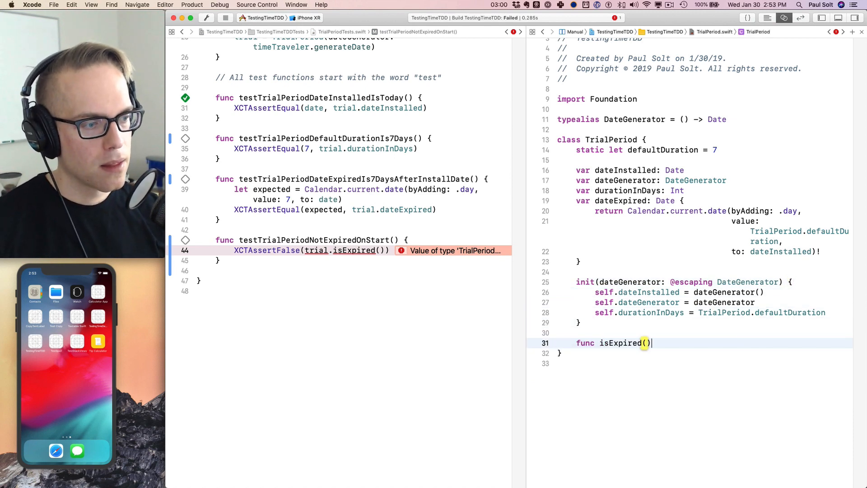
pyautogui.write('-> Bool')
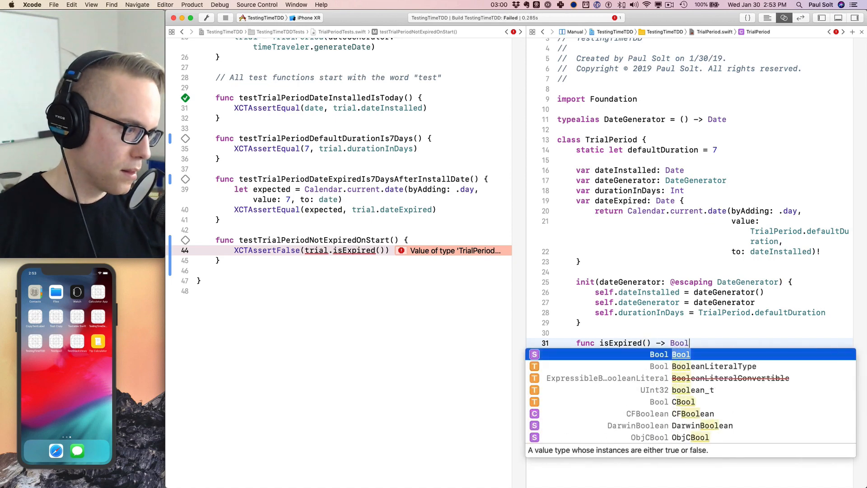
pyautogui.press('Return')
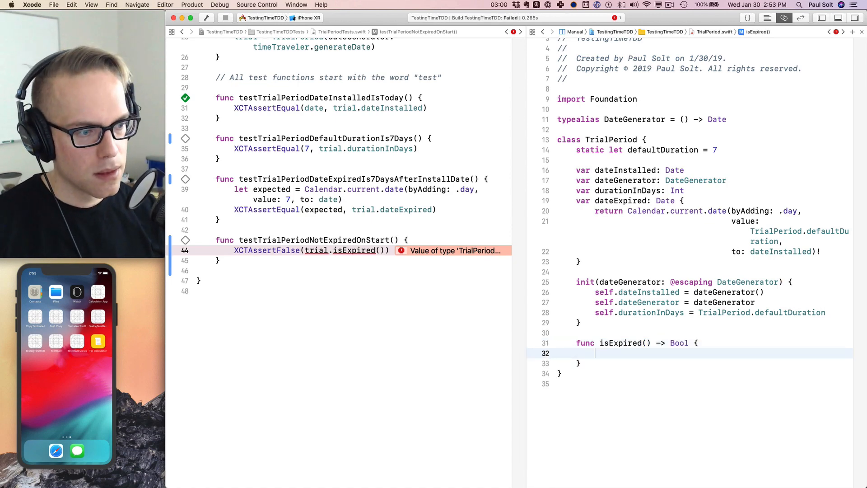
pyautogui.write('return true')
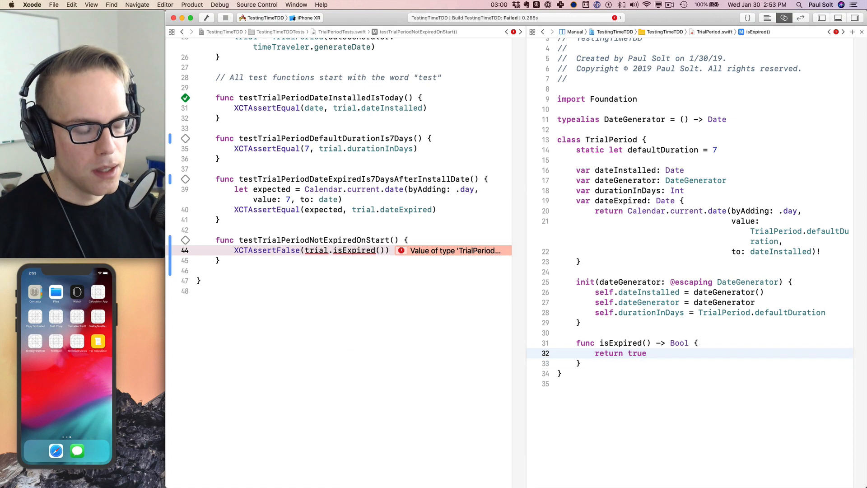
pyautogui.doubleClick(637, 353)
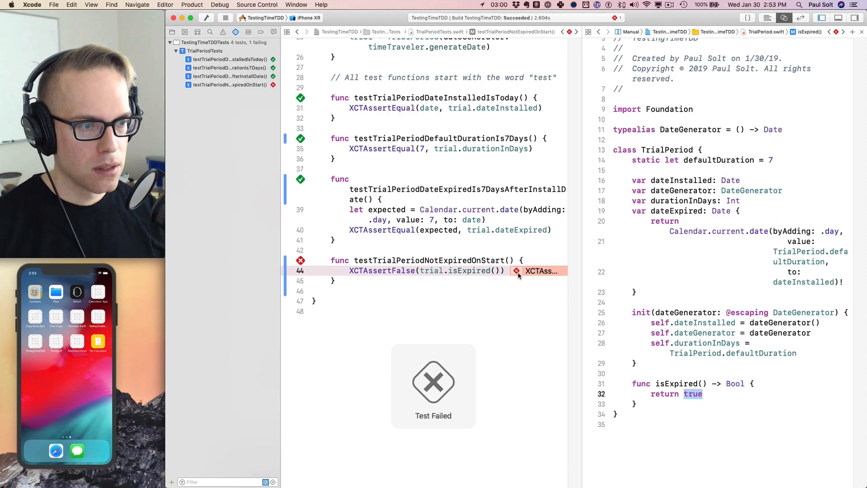
# - Read the failure message and change isExpired() to return false
pyautogui.click(517, 270)
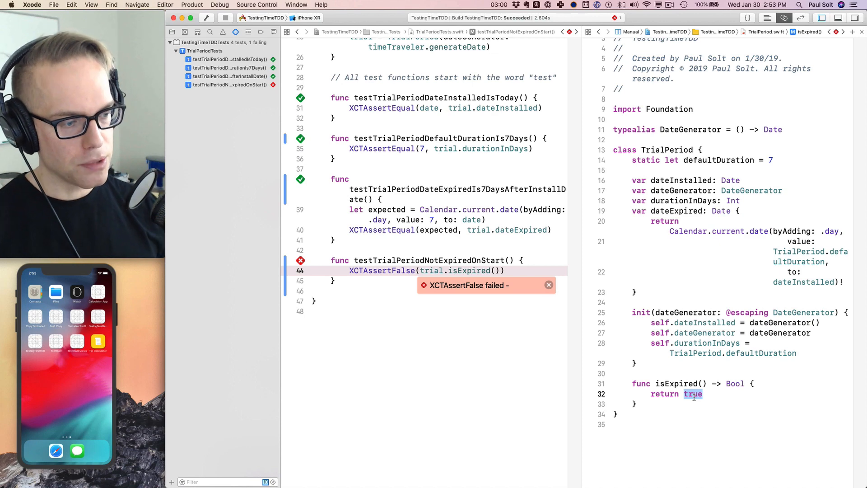
pyautogui.write('falses')
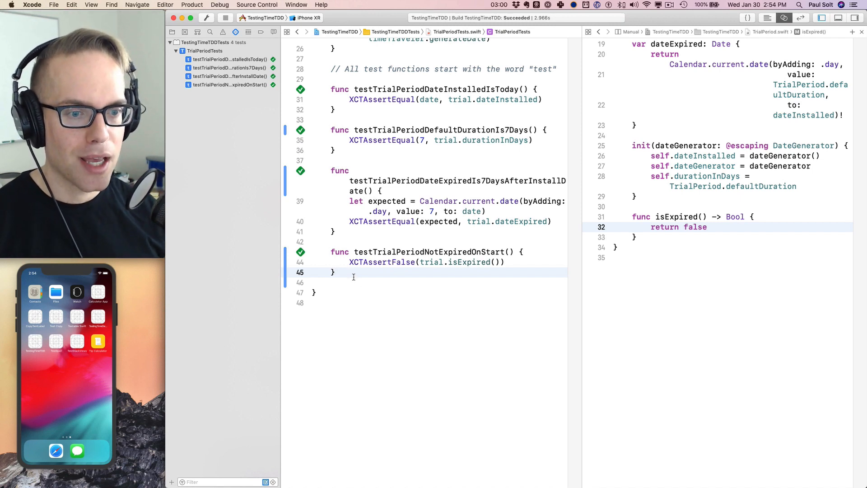
# - Write an empty testTrialPeriodExpiredAfter7Days() function after the last test
pyautogui.press('Return')
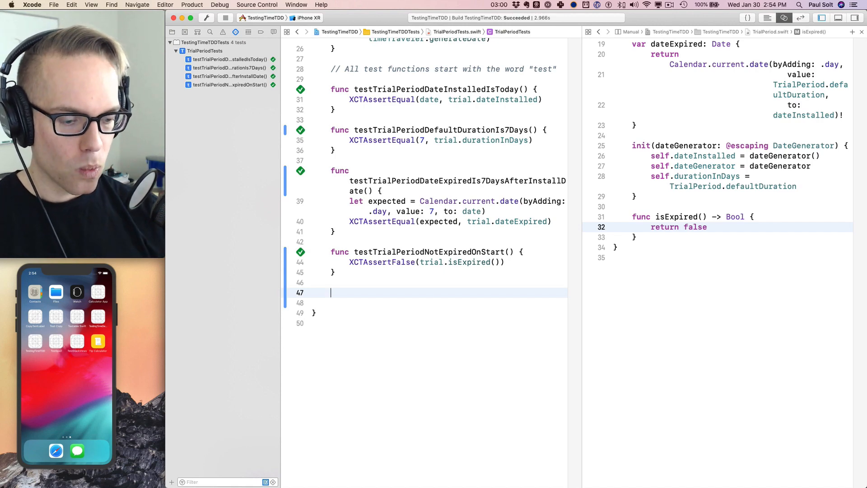
pyautogui.write('func')
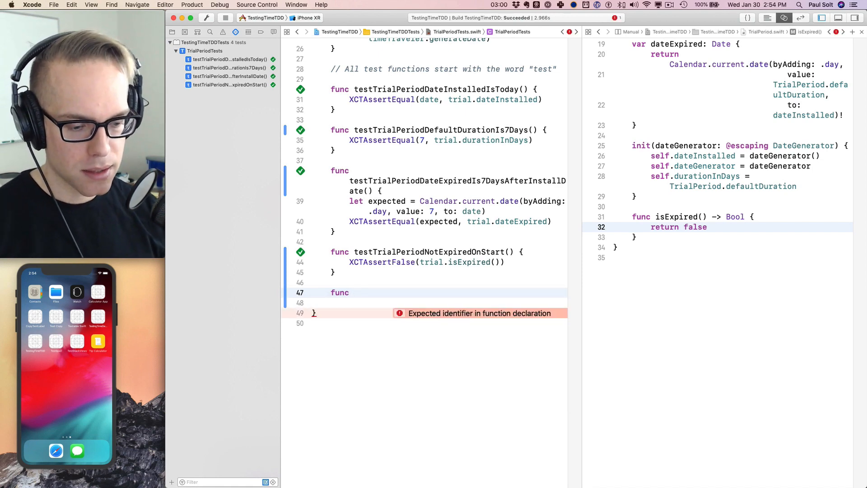
pyautogui.write('testExpired')
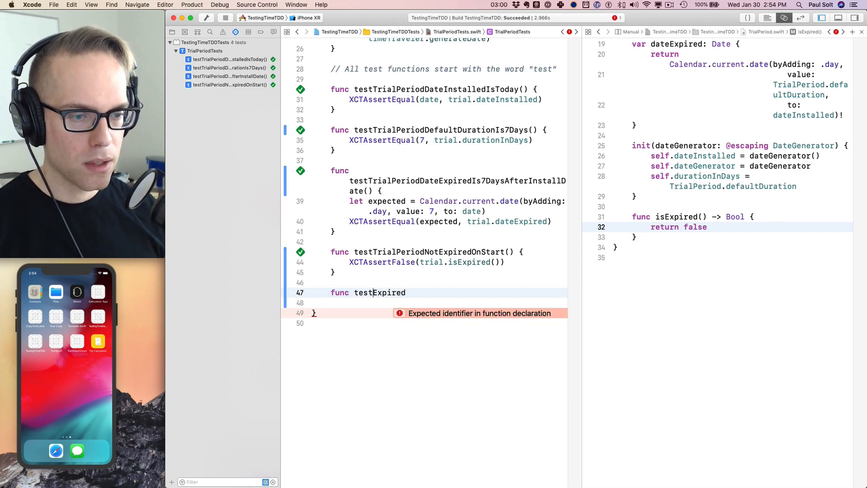
pyautogui.write('TrialPeriod')
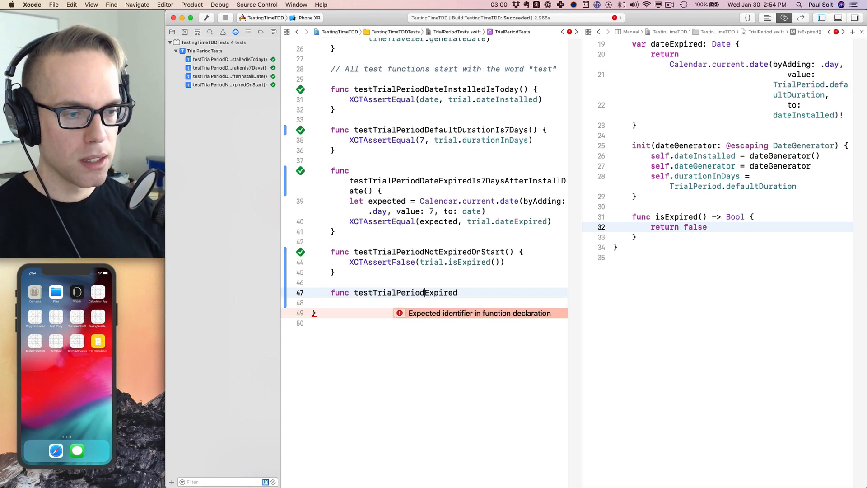
pyautogui.write('Af')
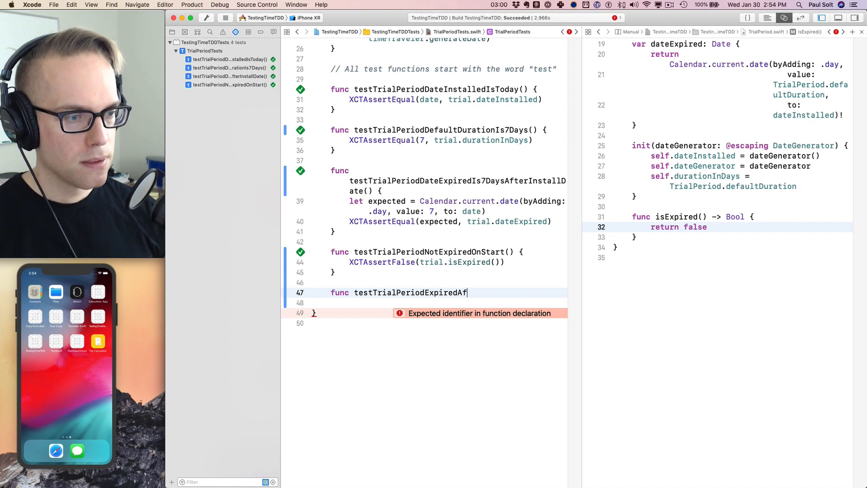
pyautogui.write('ter')
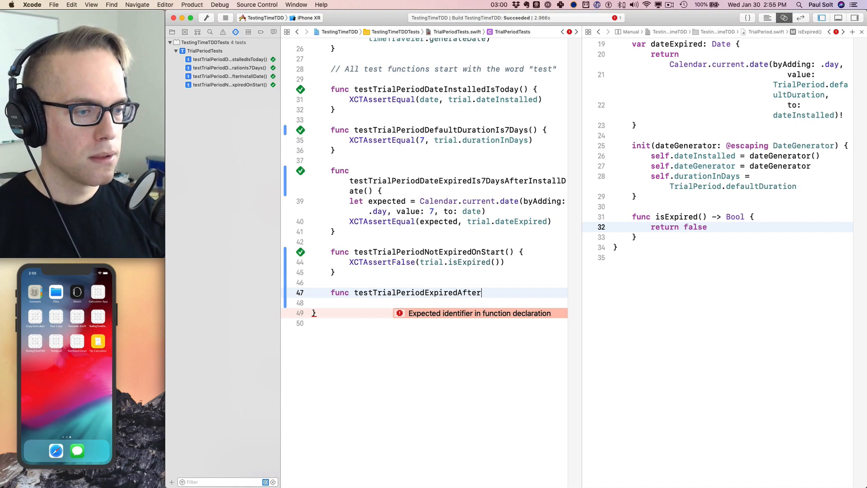
pyautogui.write('7Days() {')
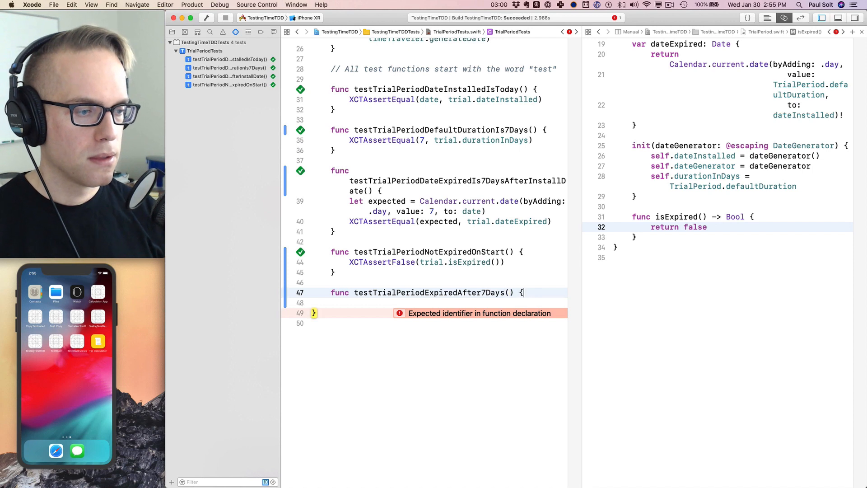
pyautogui.press('Return')
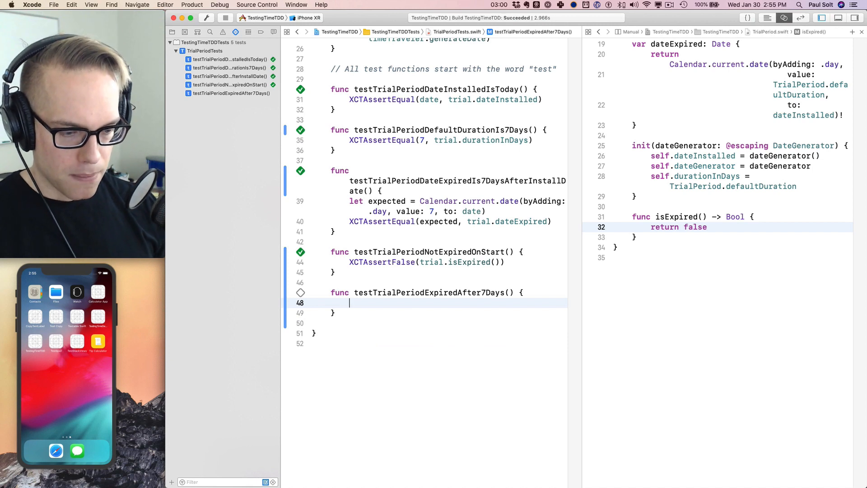
# - In the new test, time-travel 7 days and assert trial.isExpired() is true
pyautogui.write('tim')
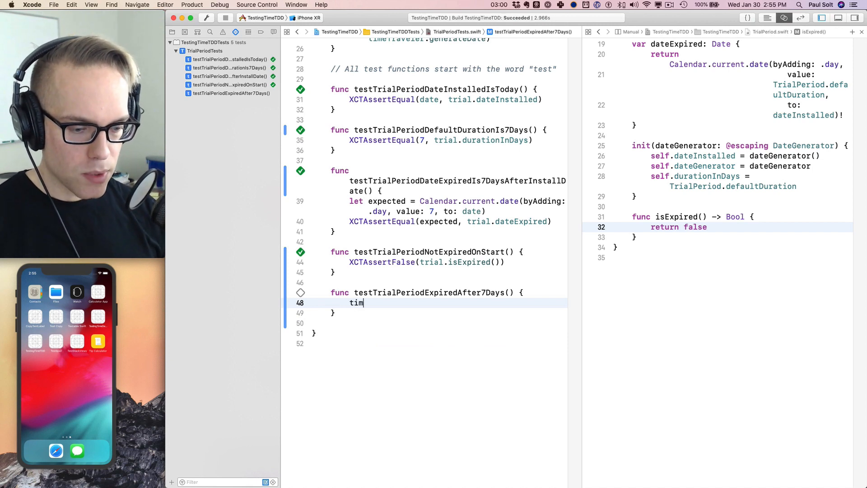
pyautogui.write('eTraveler.')
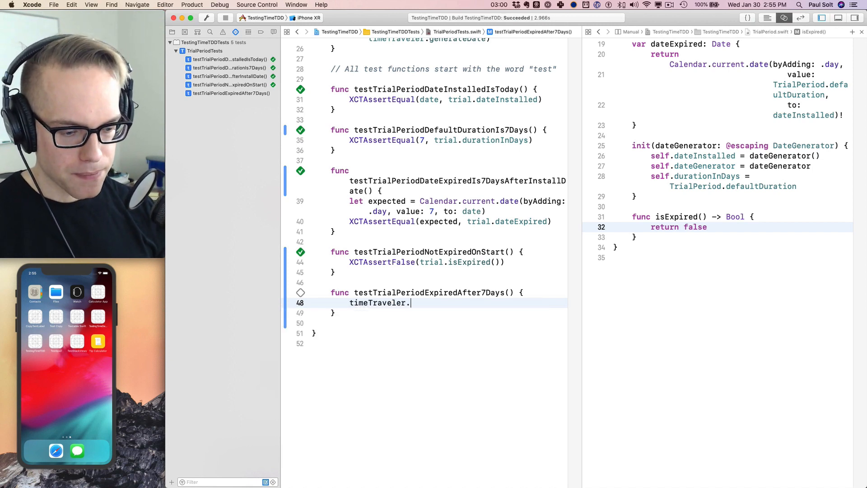
pyautogui.write('timeTravelBy(days: 7')
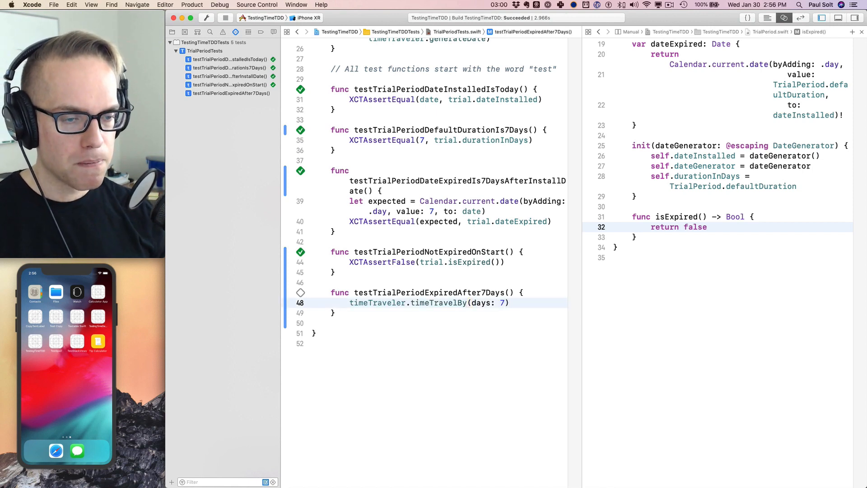
pyautogui.write('XCT')
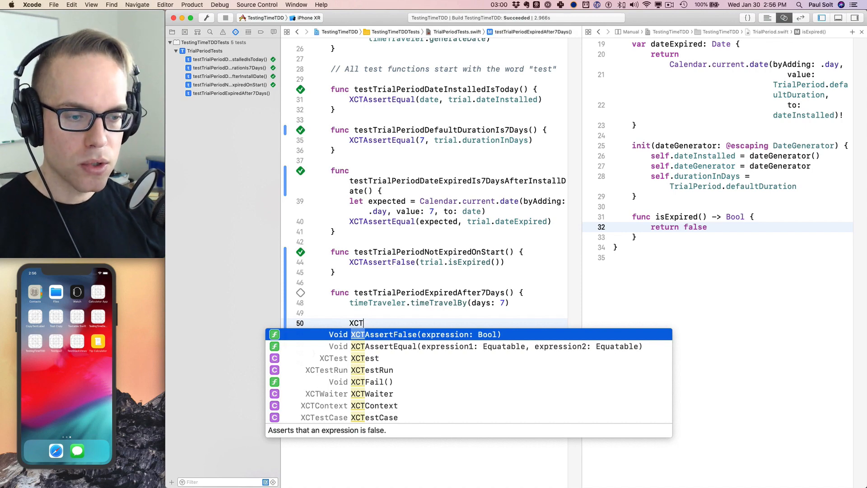
pyautogui.write('As')
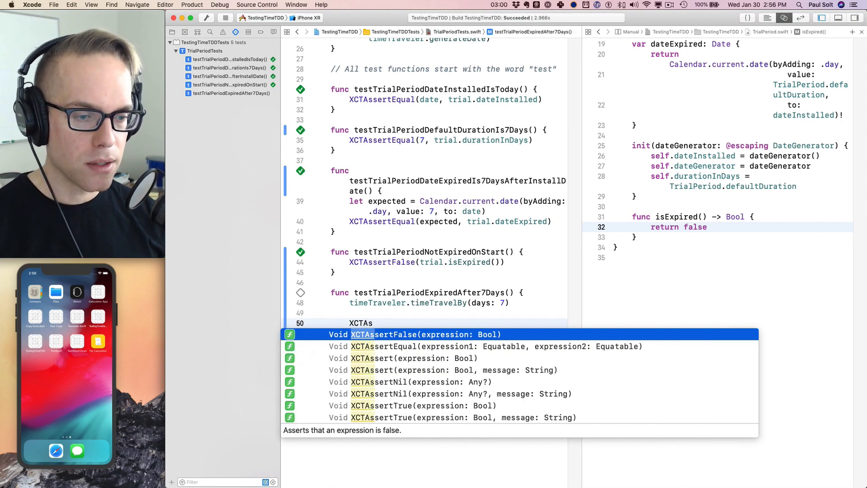
pyautogui.write('True(')
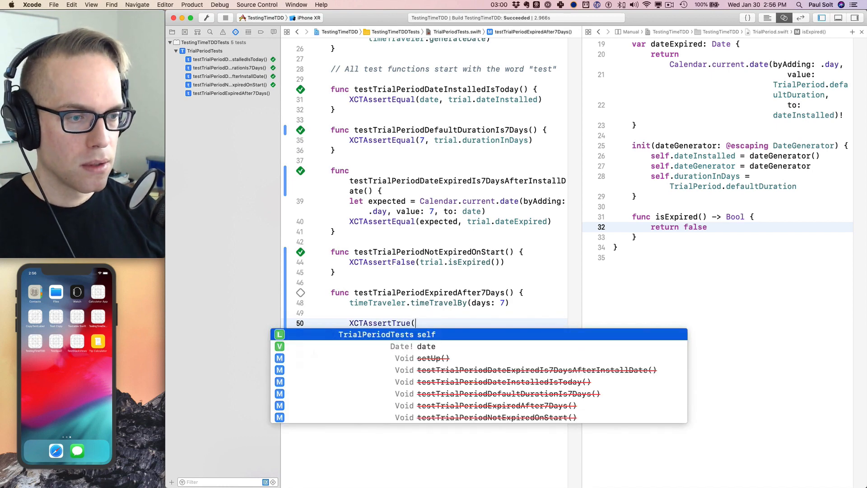
pyautogui.write('trial.isExpired(')
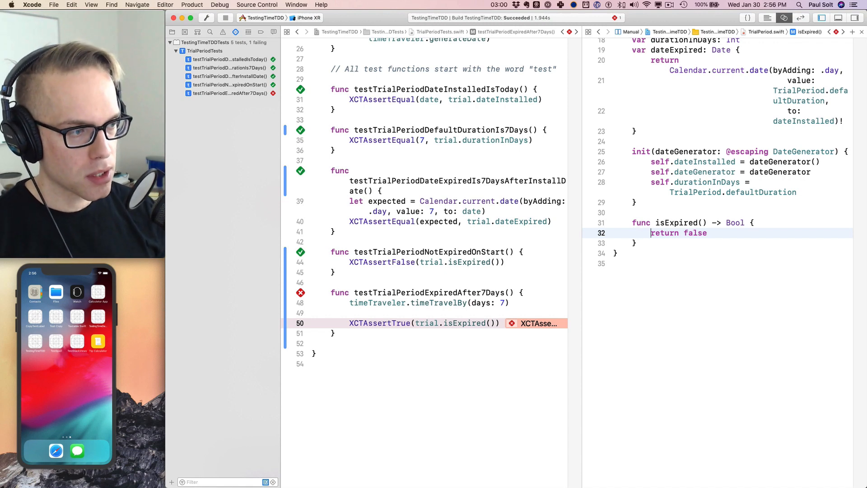
# - Declare a currentDate constant holding the current date inside isExpired()
pyautogui.press('Return')
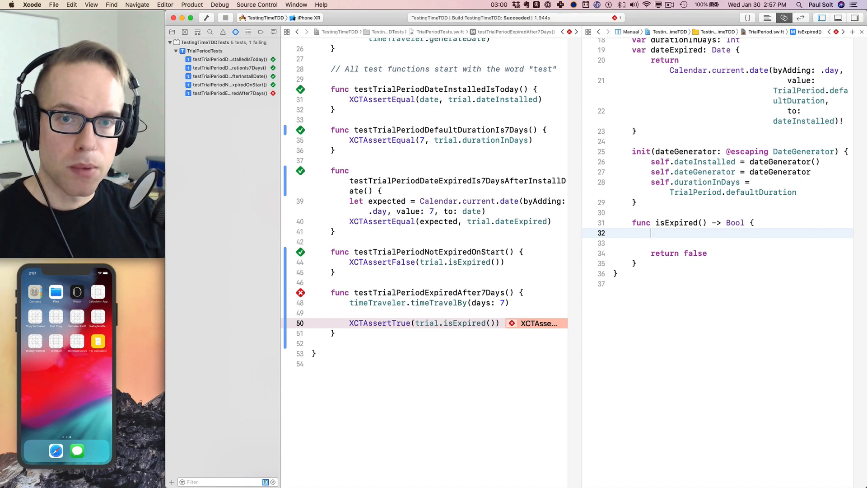
pyautogui.write('let')
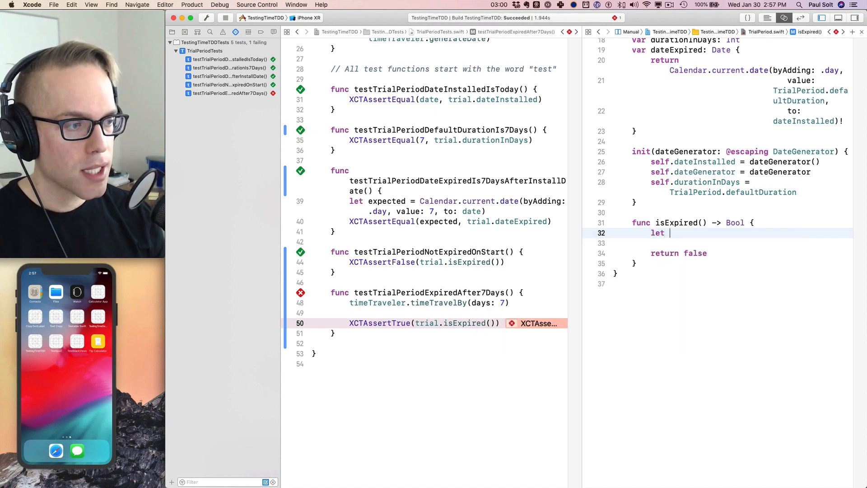
pyautogui.write('currentDate =')
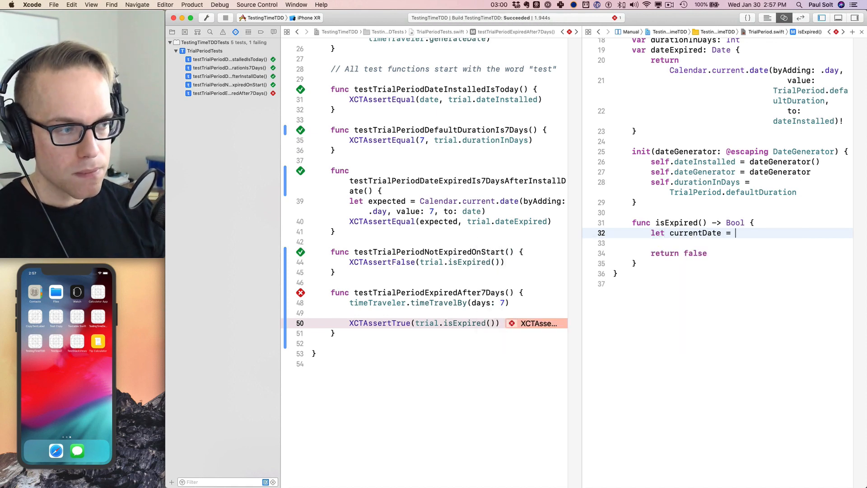
pyautogui.write('dateGenerator(')
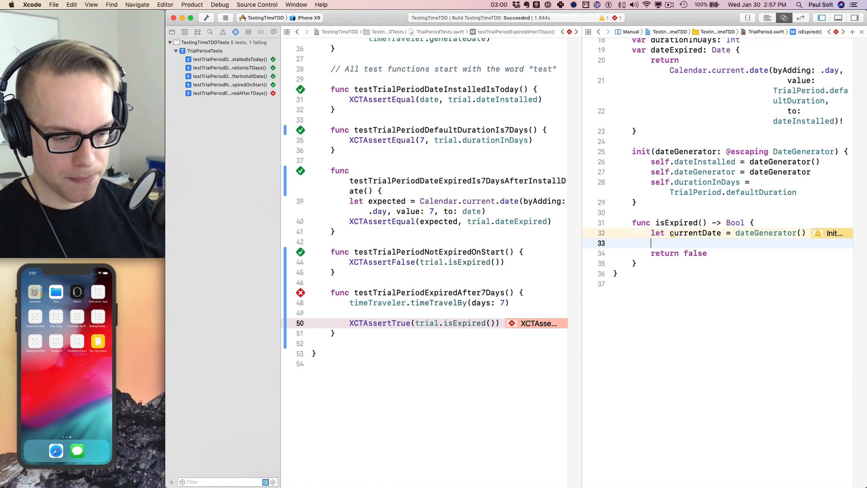
# - Open an if block checking currentDate >= dateExpired
pyautogui.write('if')
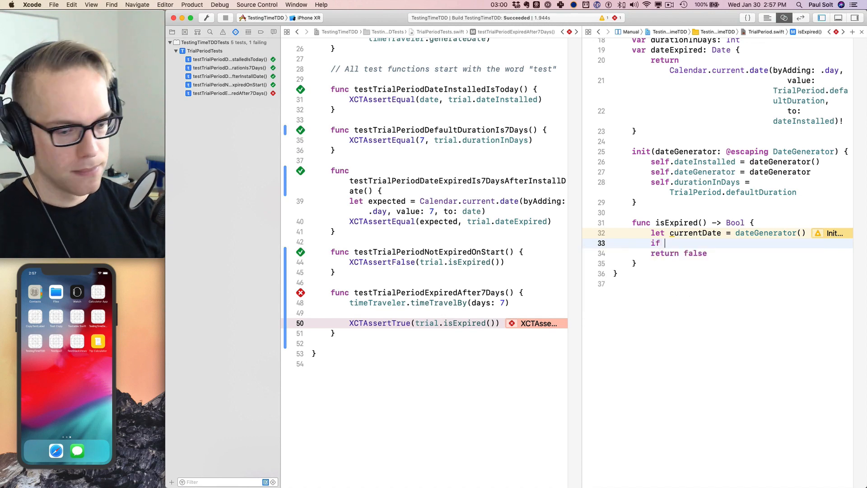
pyautogui.write('currentDate')
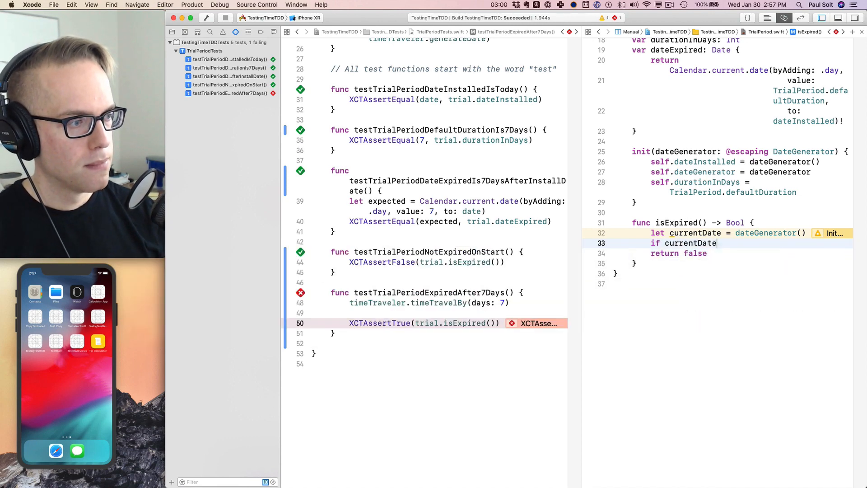
pyautogui.write('>=')
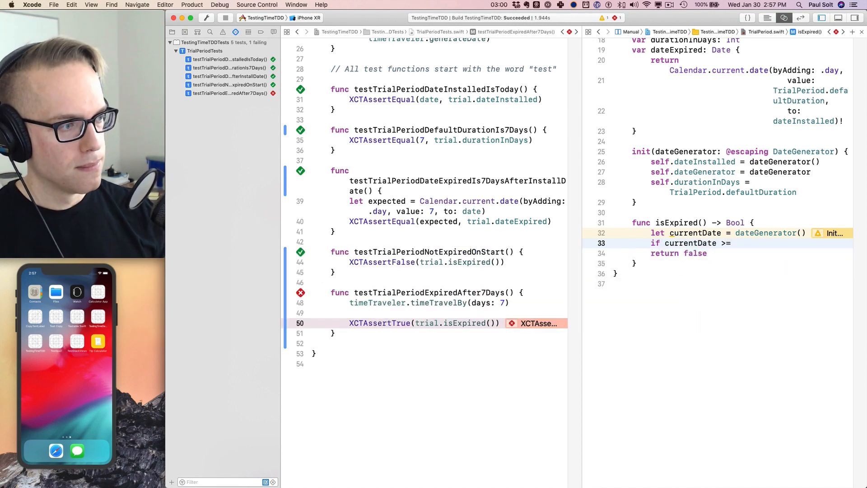
pyautogui.write('dateExpired')
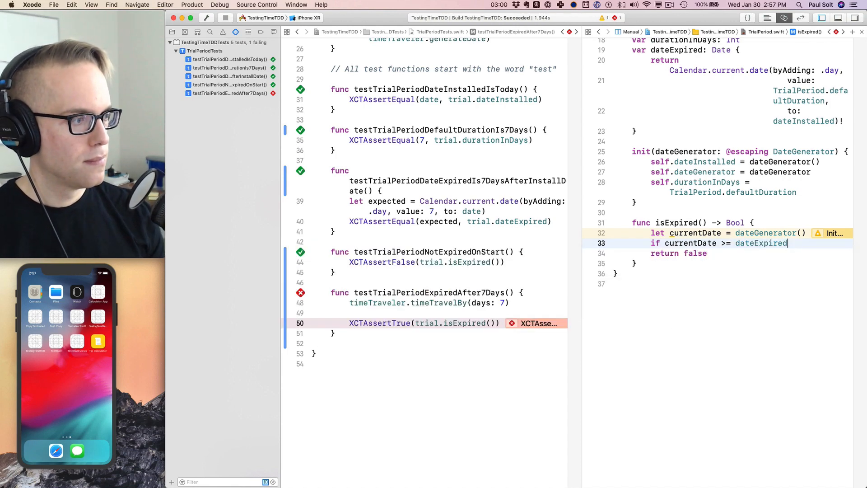
pyautogui.write('{')
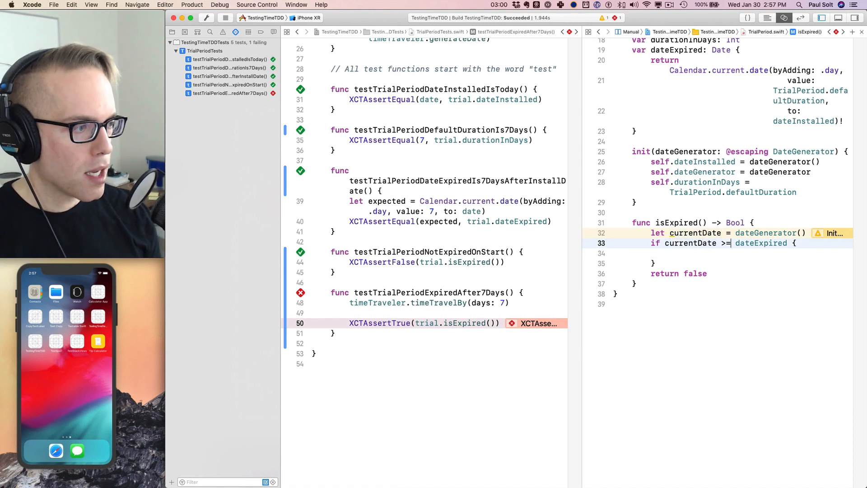
pyautogui.doubleClick(761, 243)
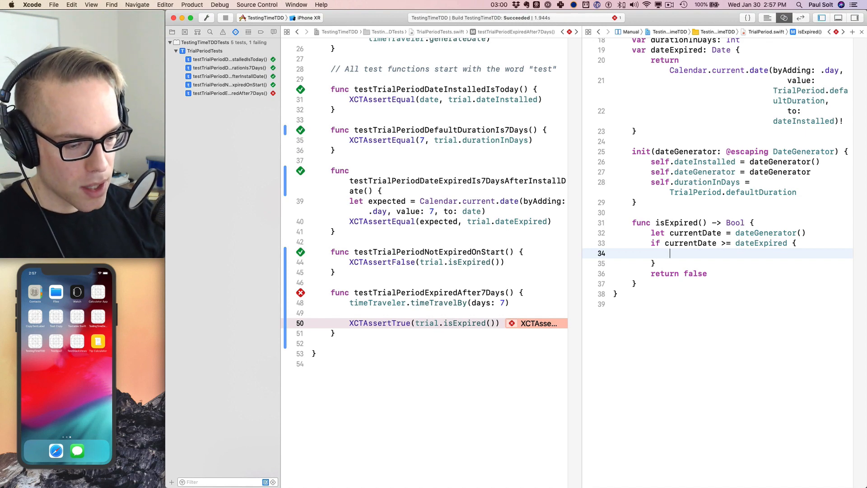
# - Return true inside the currentDate >= dateExpired if block
pyautogui.write('return true')
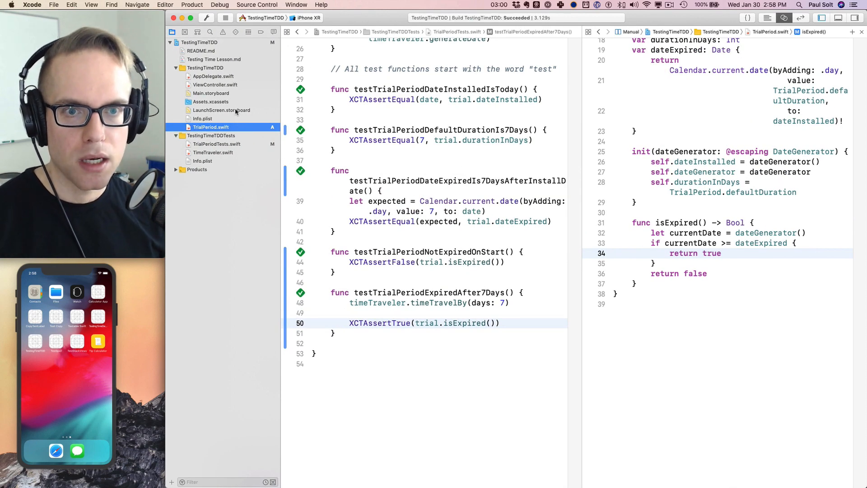
# - In ViewController.swift, uncomment the 'let trial = TrialPeriod()' property
pyautogui.click(215, 84)
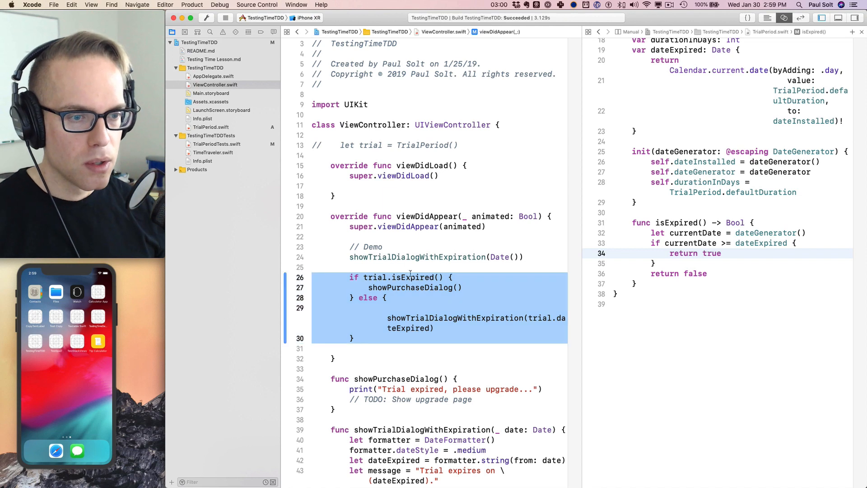
pyautogui.click(436, 257)
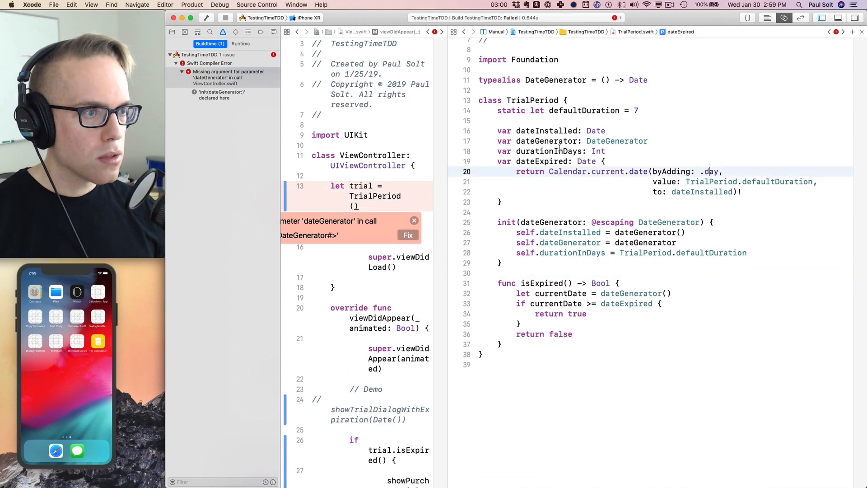
# - Default the TrialPeriod initializer's dateGenerator parameter to Date.init
pyautogui.doubleClick(532, 100)
pyautogui.write(' = Date')
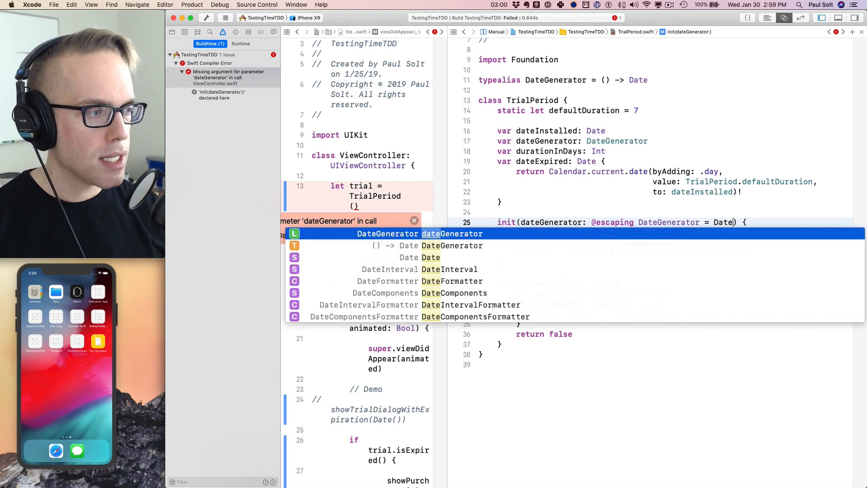
pyautogui.write('.init')
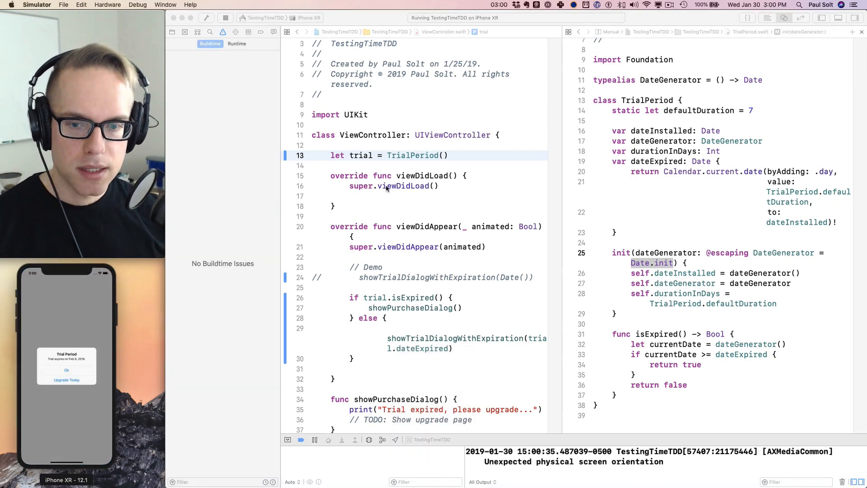
# - Bring the iPhone Simulator forward to view the Trial Period alert
pyautogui.click(758, 4)
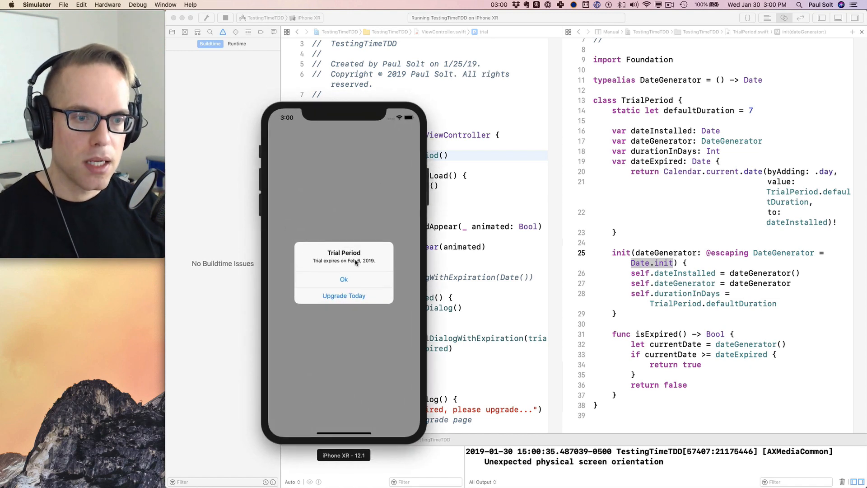
pyautogui.moveTo(354, 272)
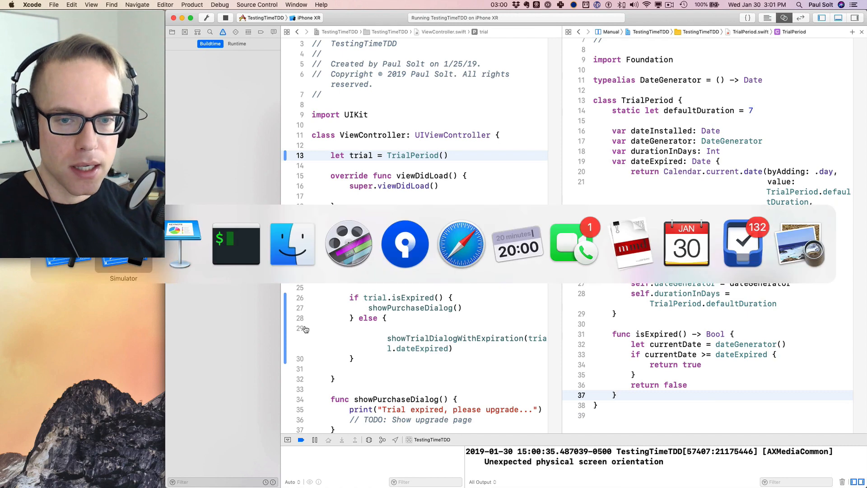
pyautogui.moveTo(349, 257)
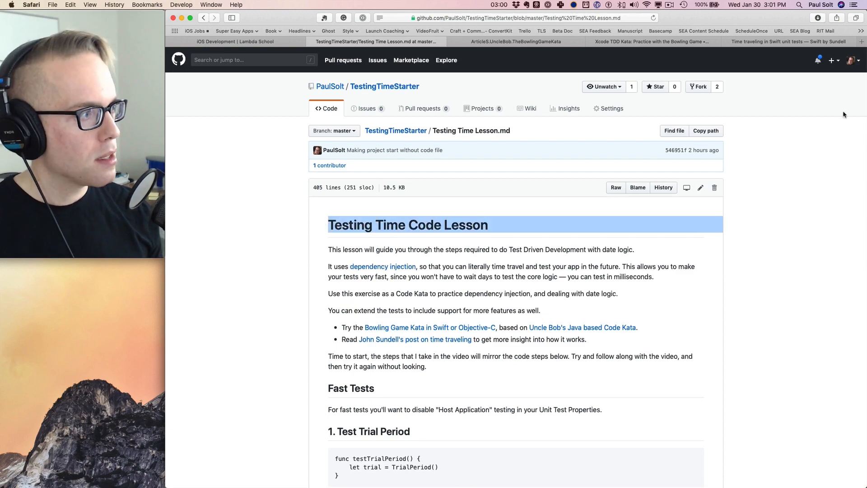
# - Find the testResetChangesDateToCurrentTime stub in the GitHub lesson's Challenges section
pyautogui.scroll(-3)
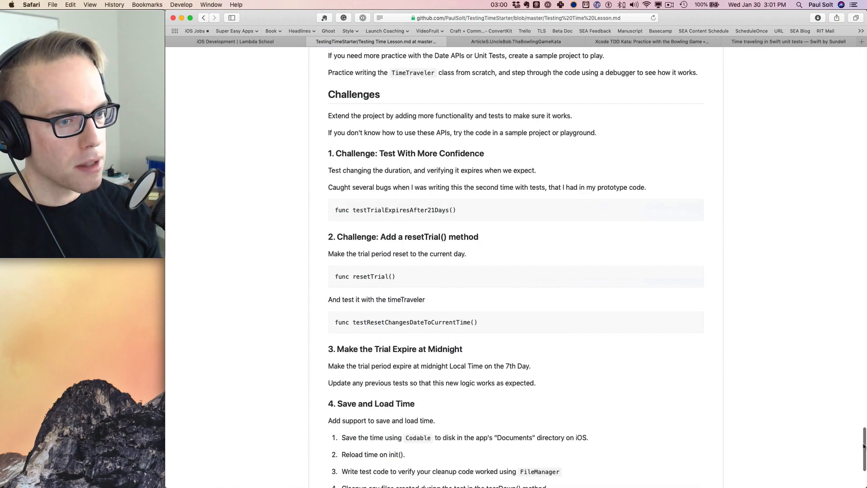
pyautogui.scroll(-3)
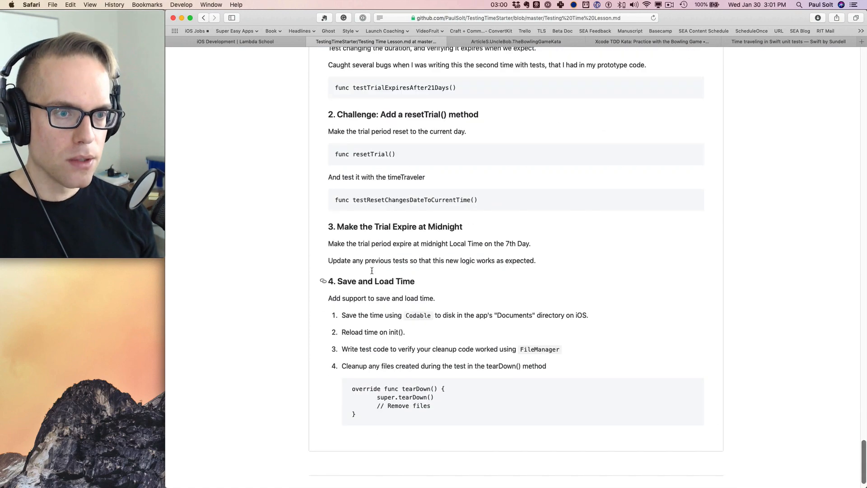
pyautogui.scroll(3)
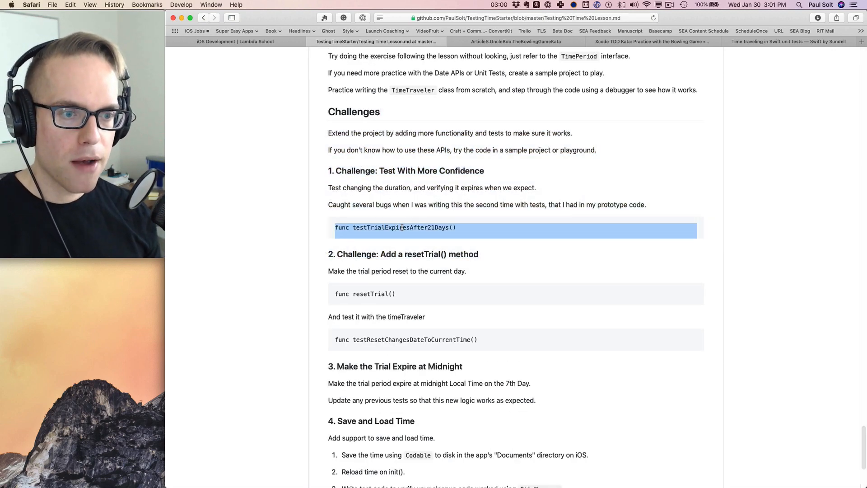
pyautogui.moveTo(377, 278)
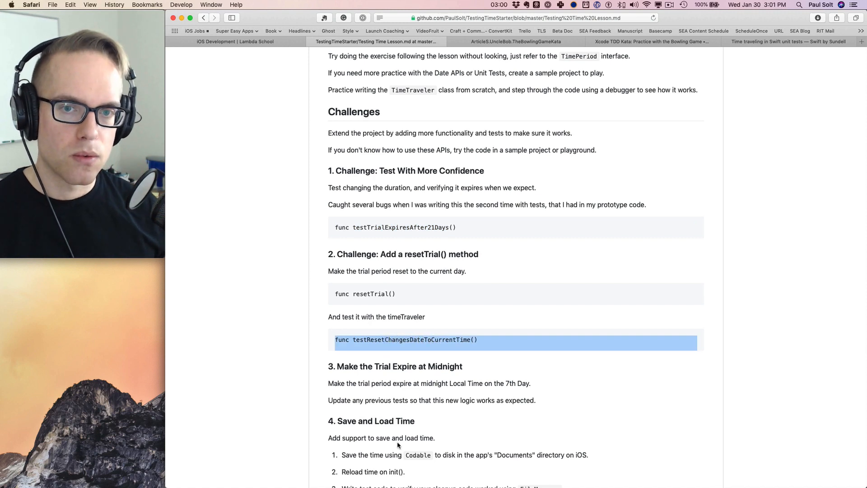
pyautogui.moveTo(370, 364)
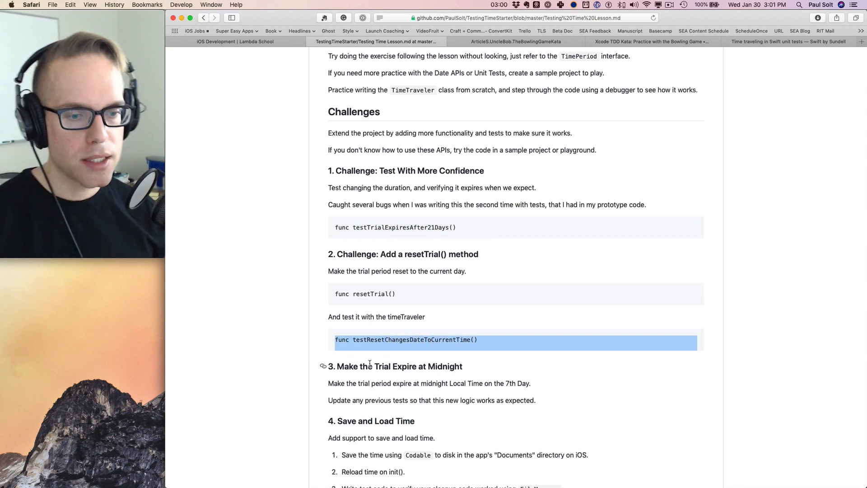
pyautogui.scroll(-3)
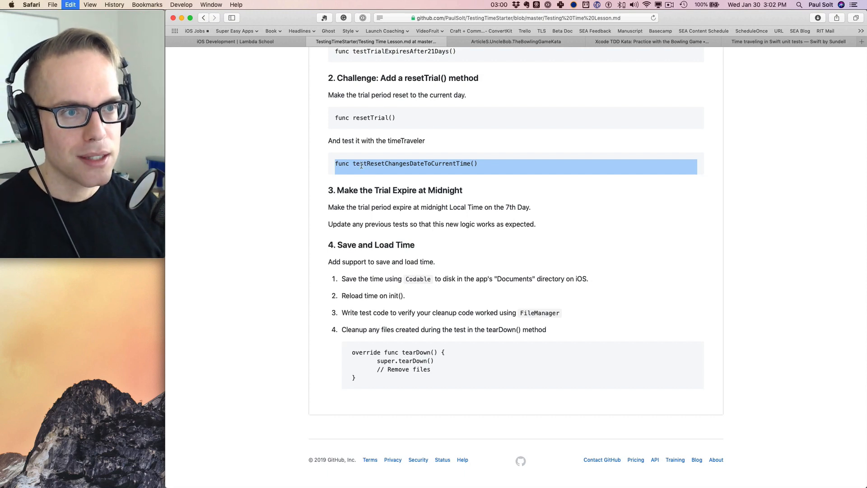
pyautogui.press('cmd+tab')
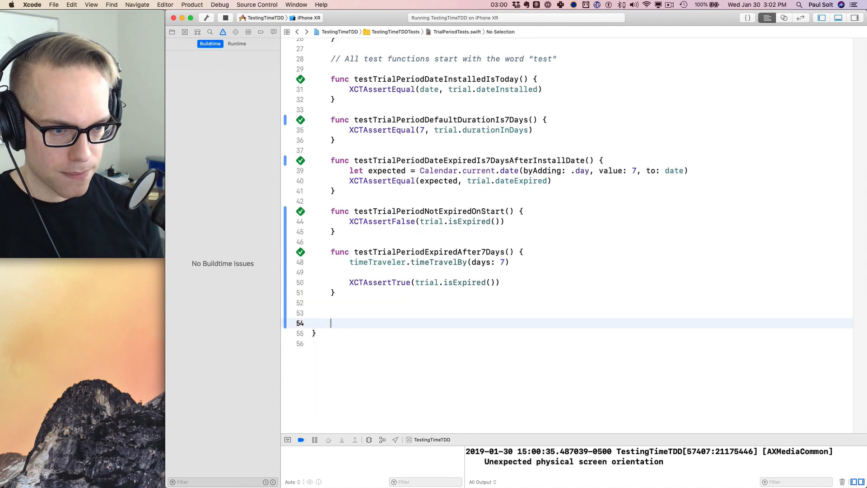
# - Add '// func testTrialExpiresAfter21Days()' and '// func testResetChangesDateToCurrentTime()' below the passing tests
pyautogui.write('func testResetChangesDateToCurrentTime()')
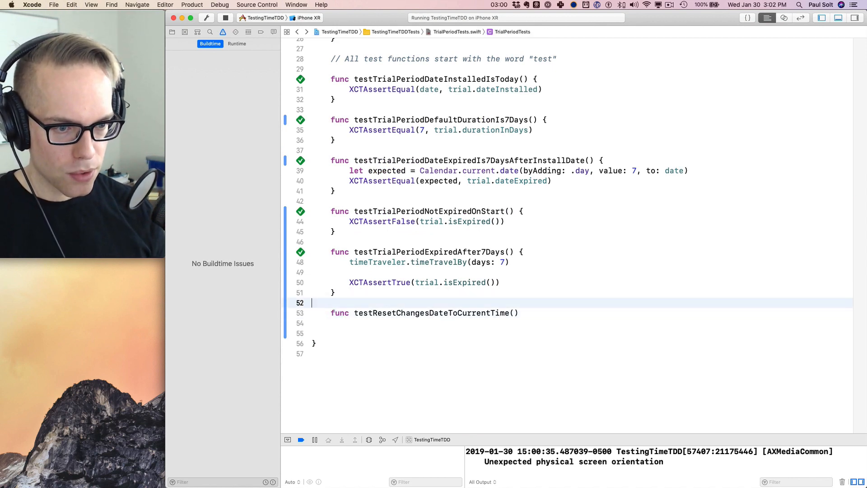
pyautogui.press('cmd+shift+v')
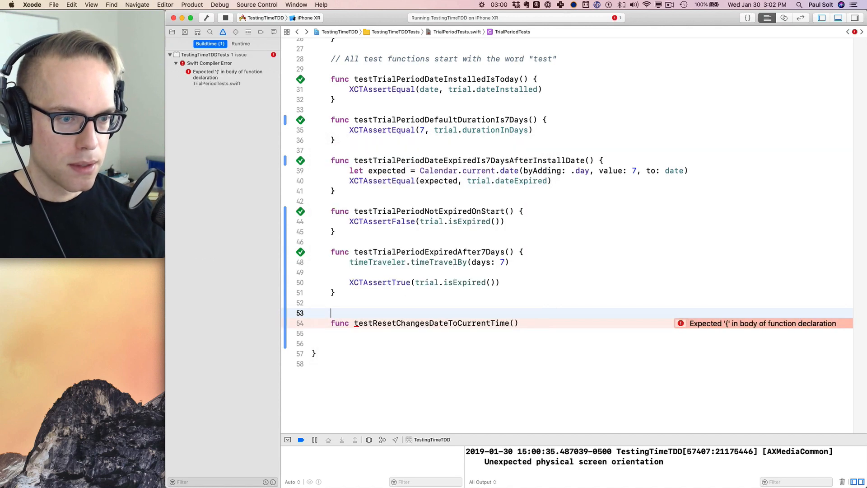
pyautogui.write('//\tfunc testTrialExpiresAfter21Days()')
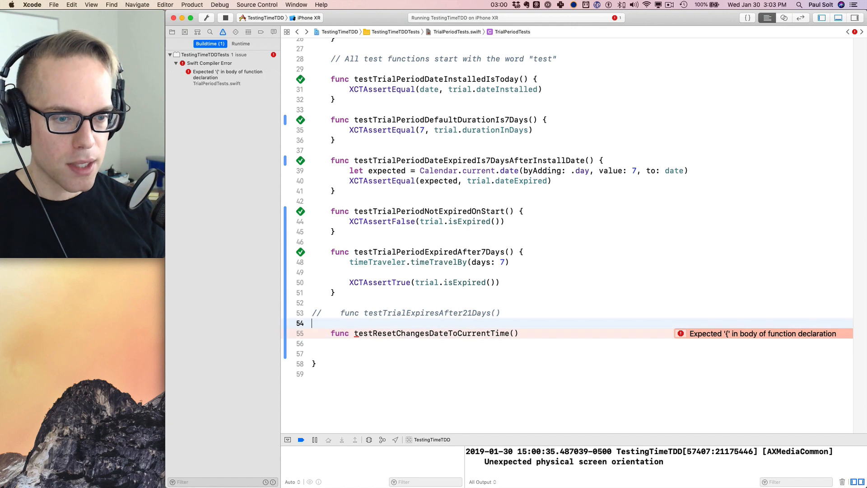
pyautogui.write('//')
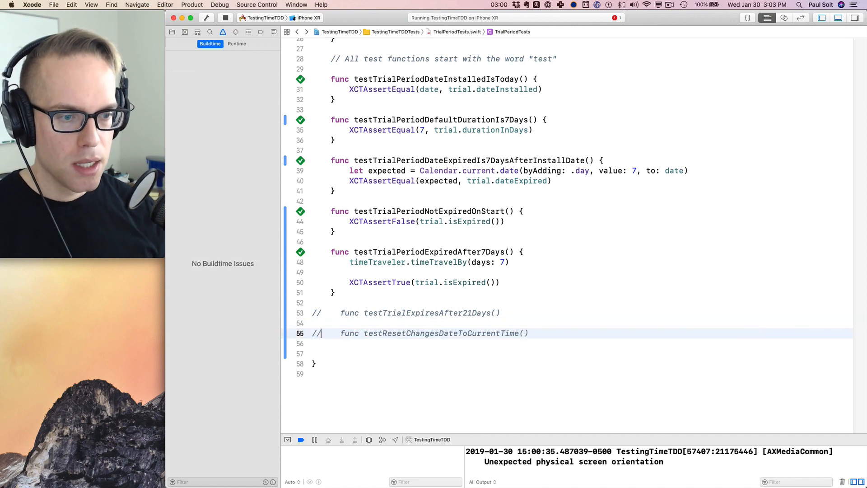
pyautogui.doubleClick(427, 313)
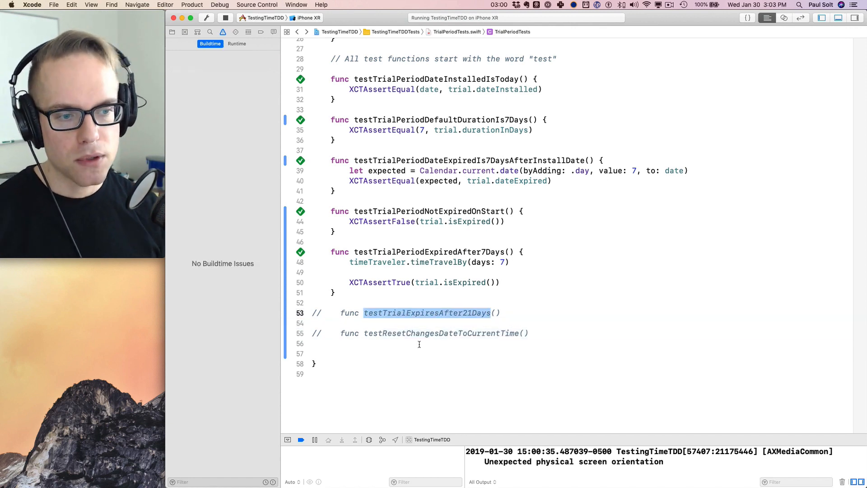